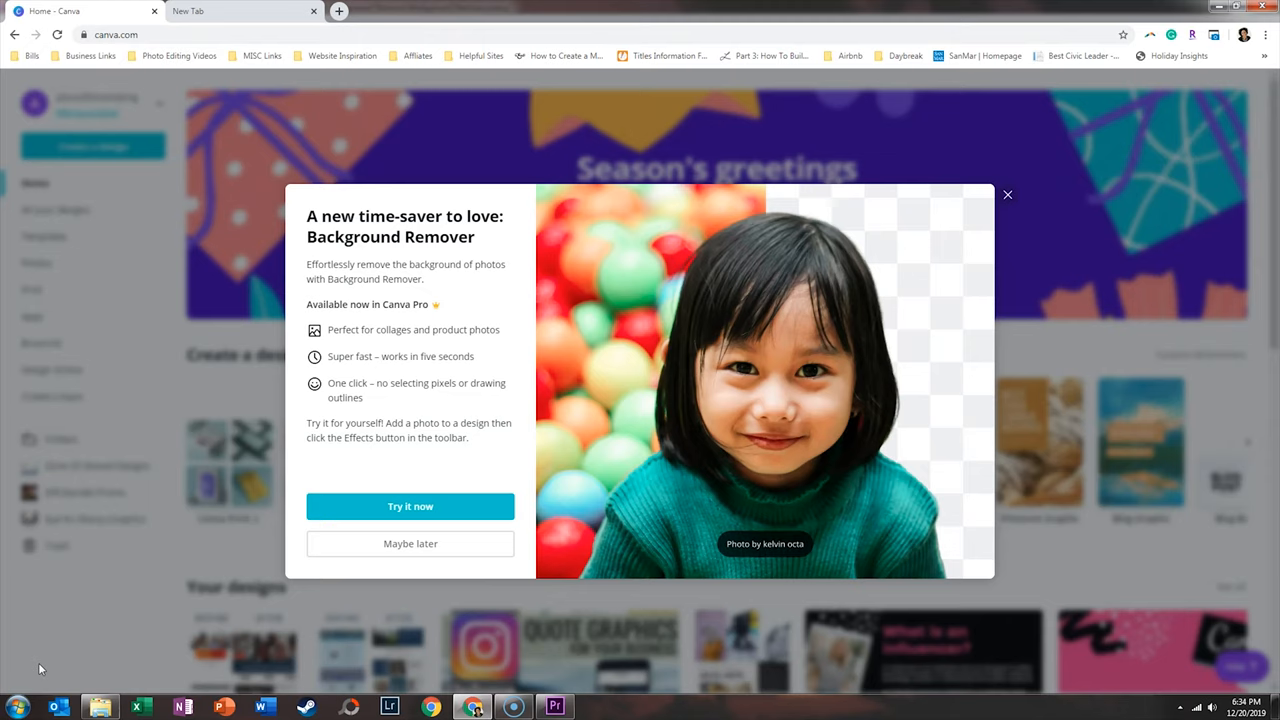
Step: Open the Background Remover demo design with the walking-woman photo and instructions
{"action": "left_click", "coordinate": [410, 506]}
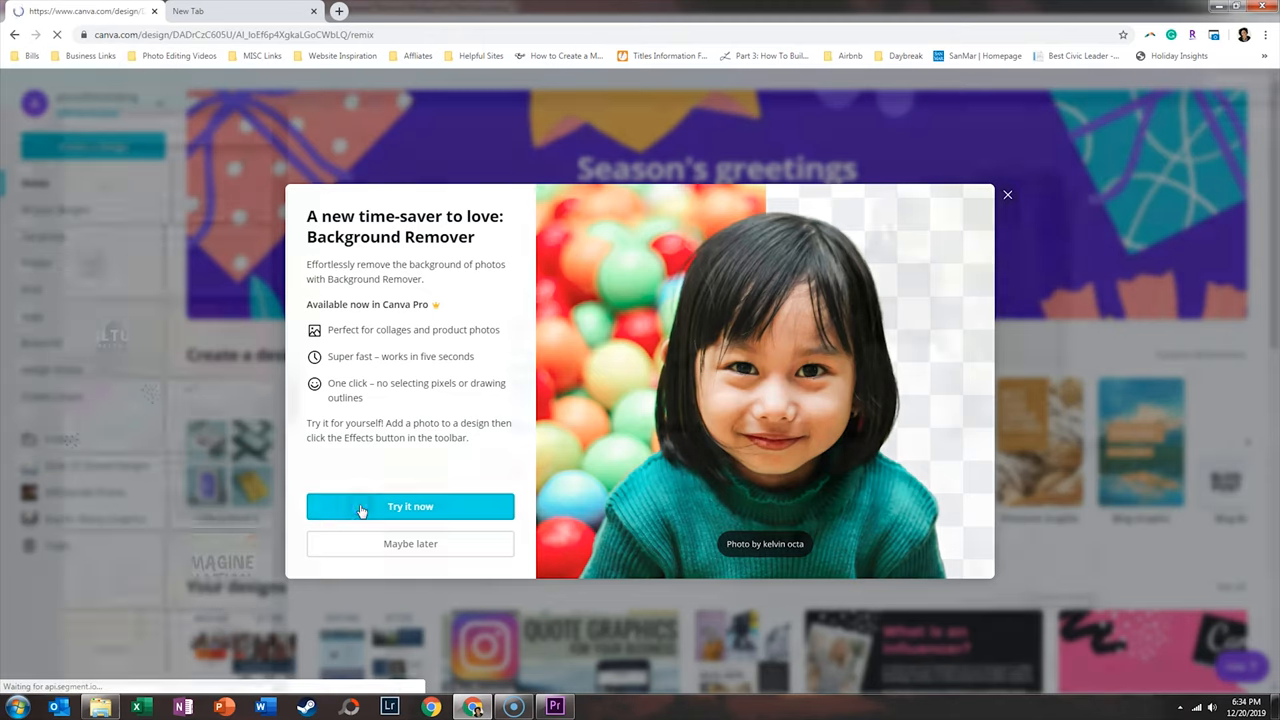
{"action": "left_click", "coordinate": [410, 506]}
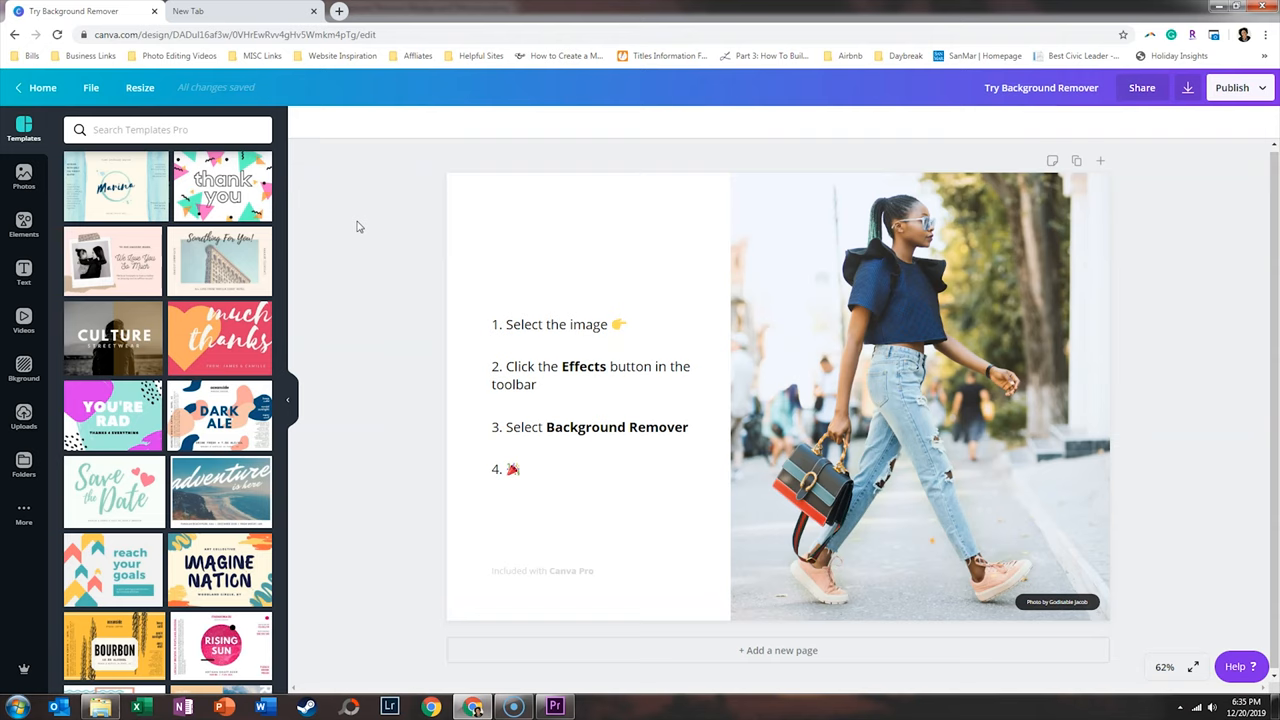
Step: Cut the walking woman out of her street background using Effects' Background Remover
{"action": "left_click", "coordinate": [920, 400]}
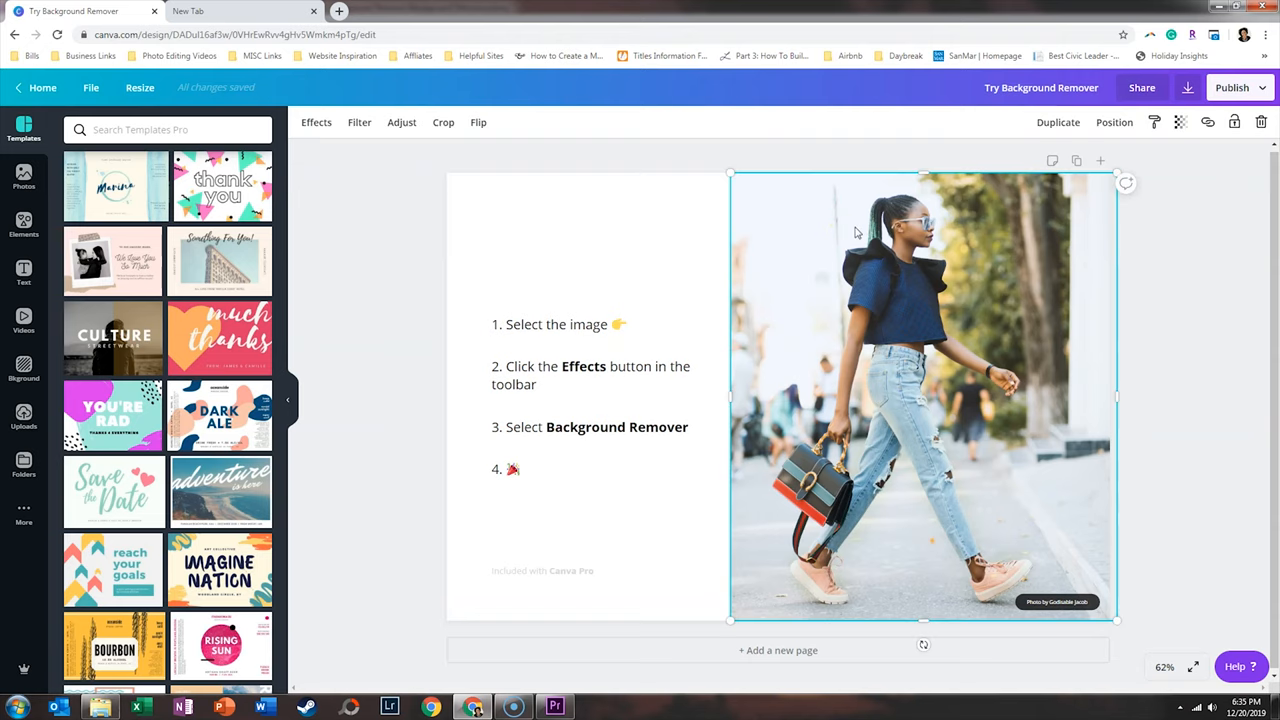
{"action": "left_click", "coordinate": [316, 122]}
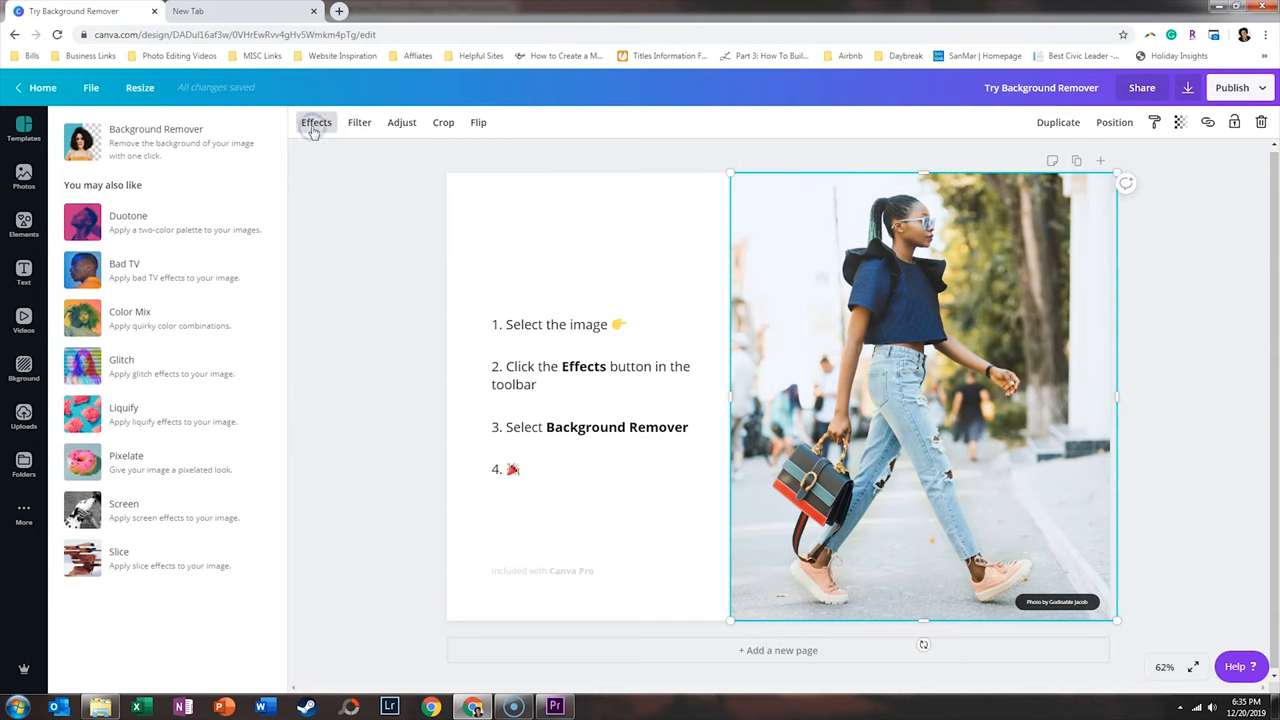
{"action": "mouse_move", "coordinate": [221, 237]}
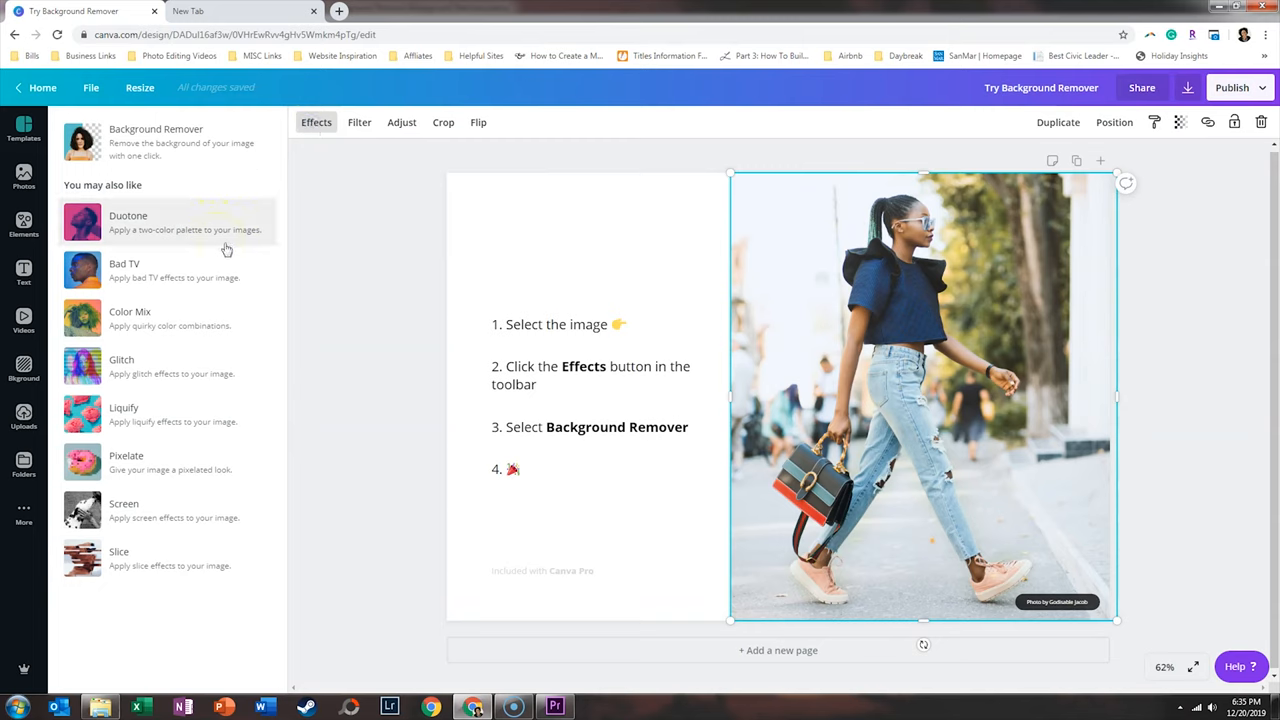
{"action": "mouse_move", "coordinate": [218, 558]}
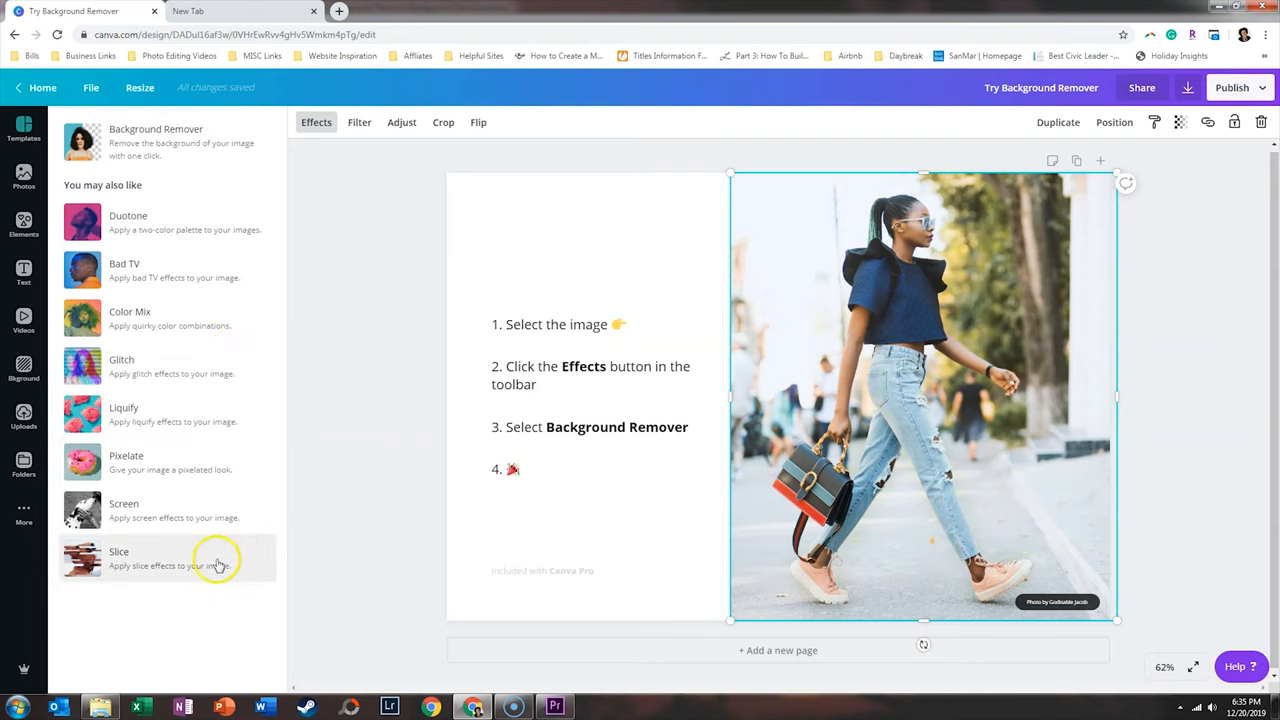
{"action": "mouse_move", "coordinate": [232, 360]}
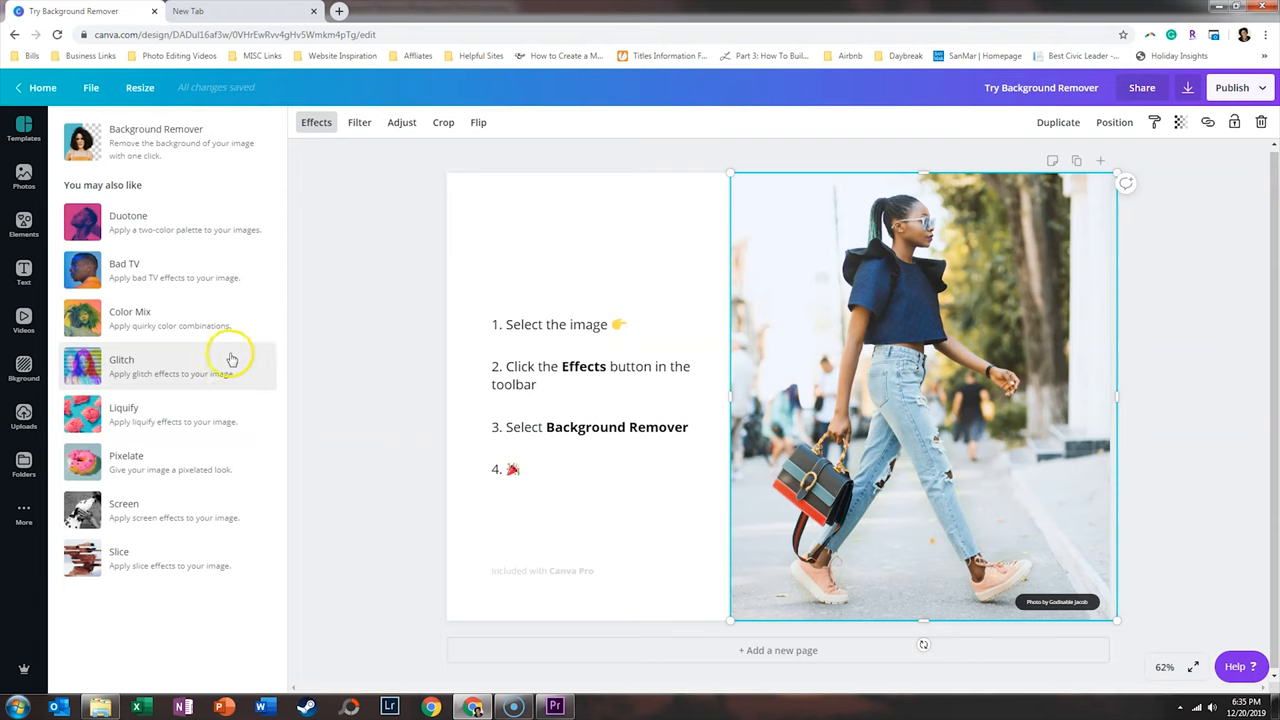
{"action": "mouse_move", "coordinate": [228, 242]}
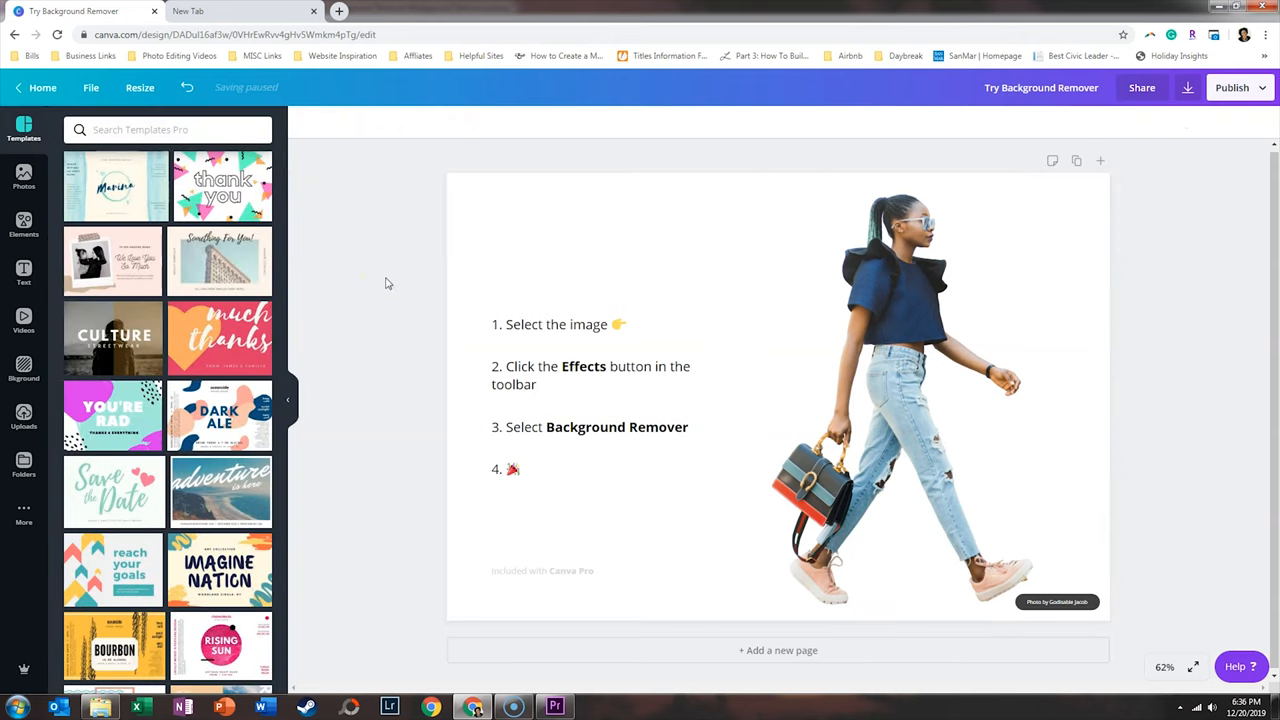
{"action": "left_click", "coordinate": [870, 415]}
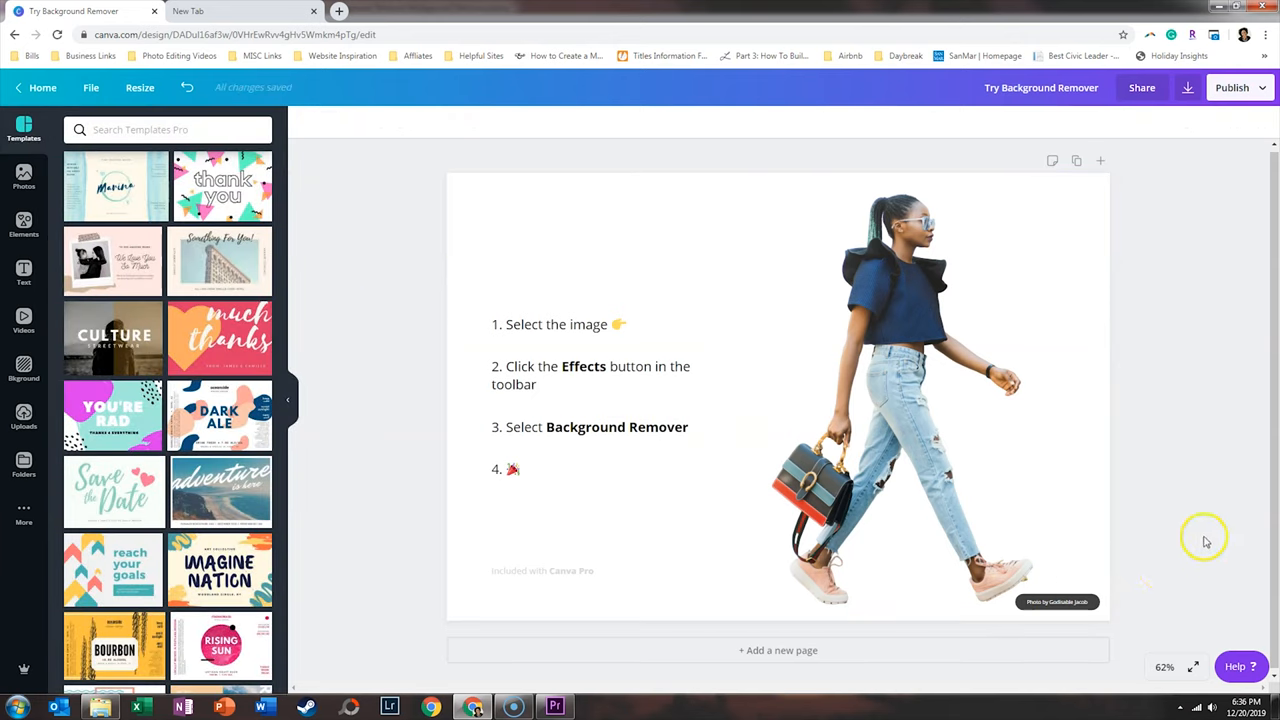
Step: Zoom to 200% and scroll to inspect the cut-out's head, bag and shoe edges
{"action": "left_click", "coordinate": [1163, 667]}
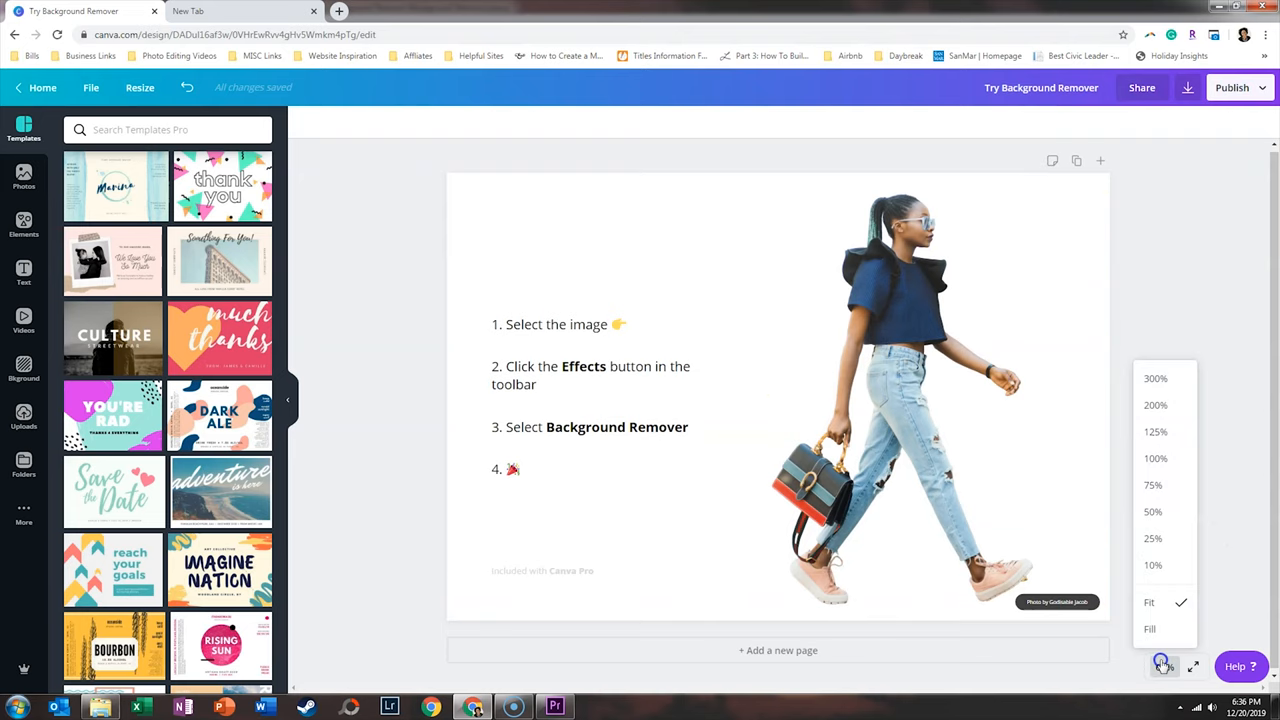
{"action": "left_click", "coordinate": [1155, 405]}
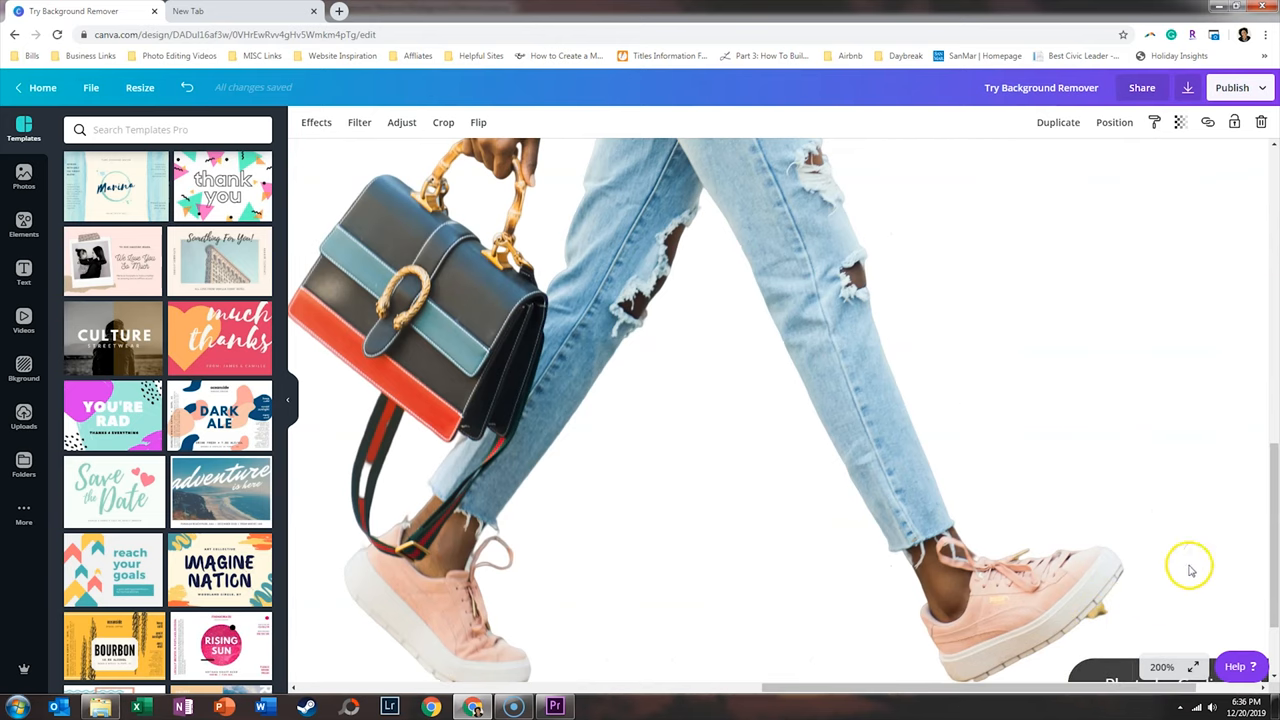
{"action": "scroll", "scroll_direction": "down", "scroll_amount": 3}
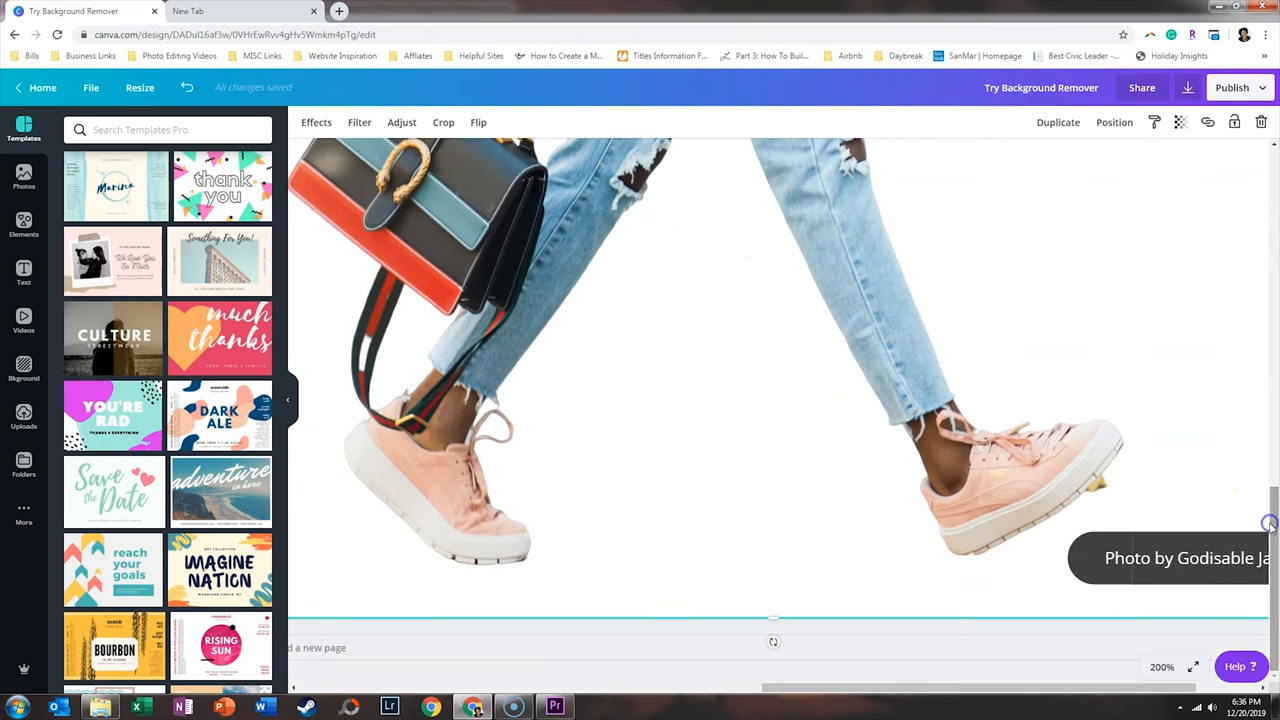
{"action": "left_click", "coordinate": [1185, 557]}
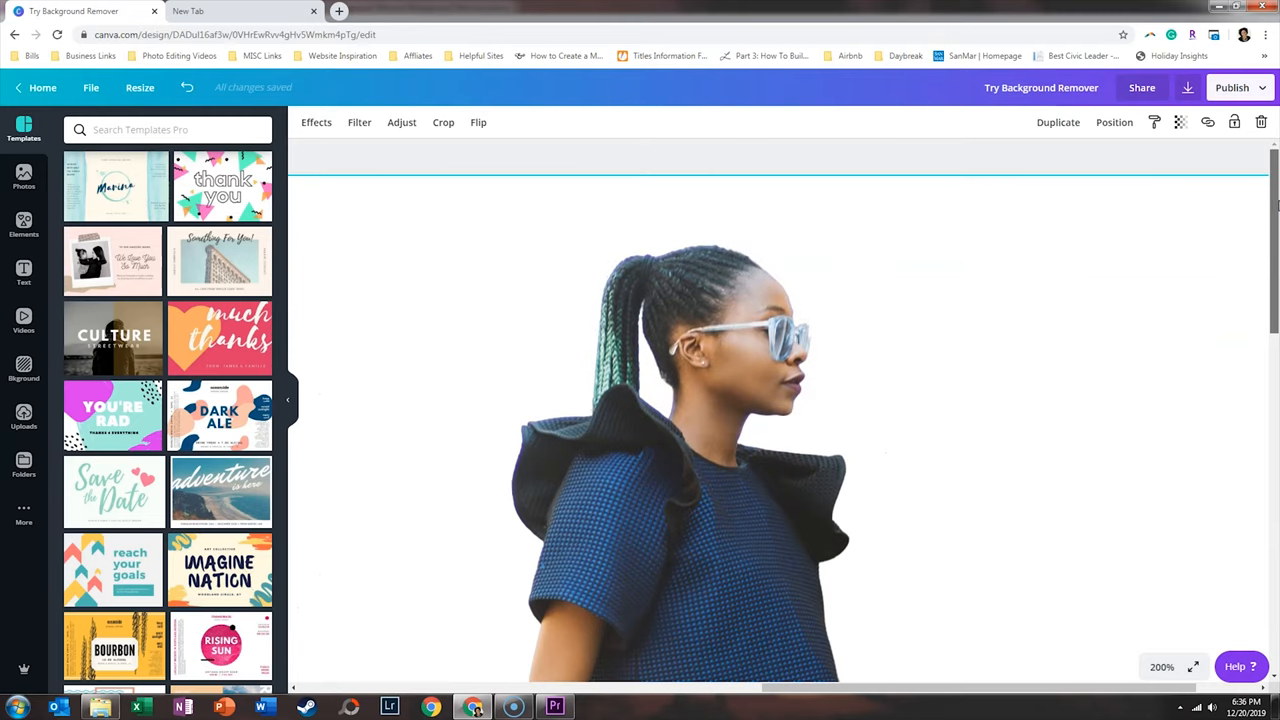
{"action": "scroll", "scroll_direction": "down", "scroll_amount": 3}
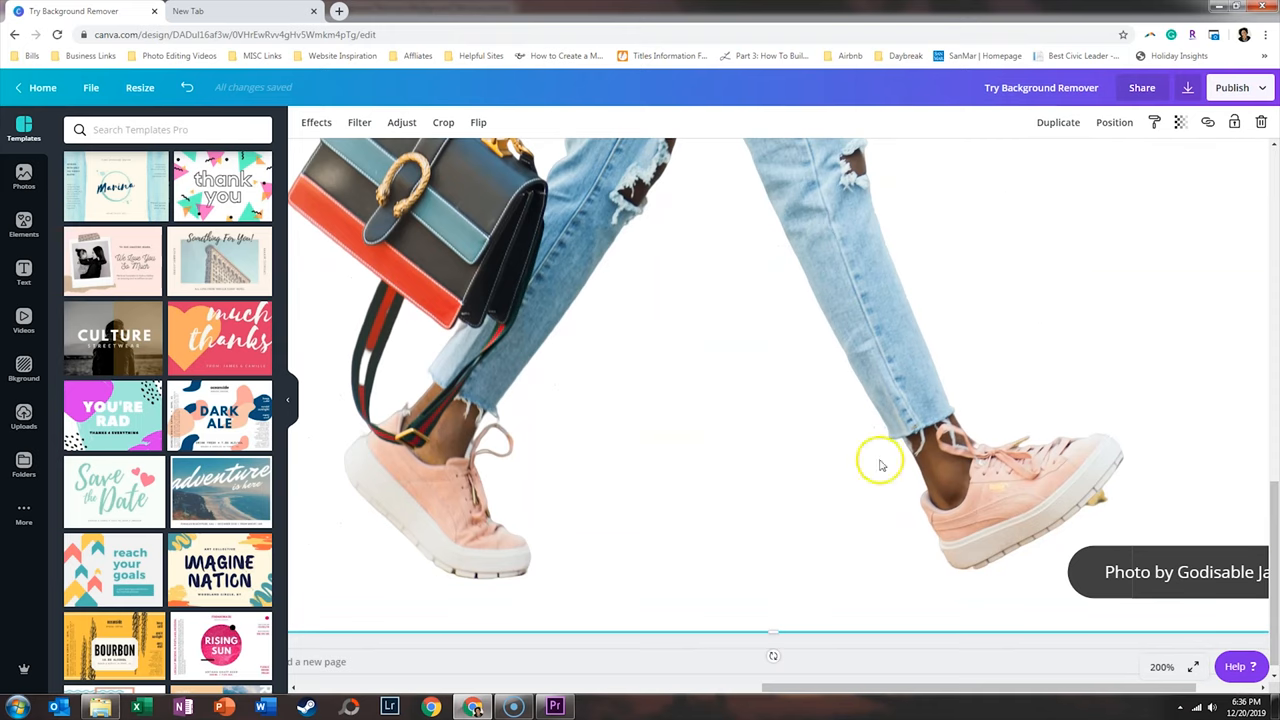
{"action": "left_click", "coordinate": [23, 225]}
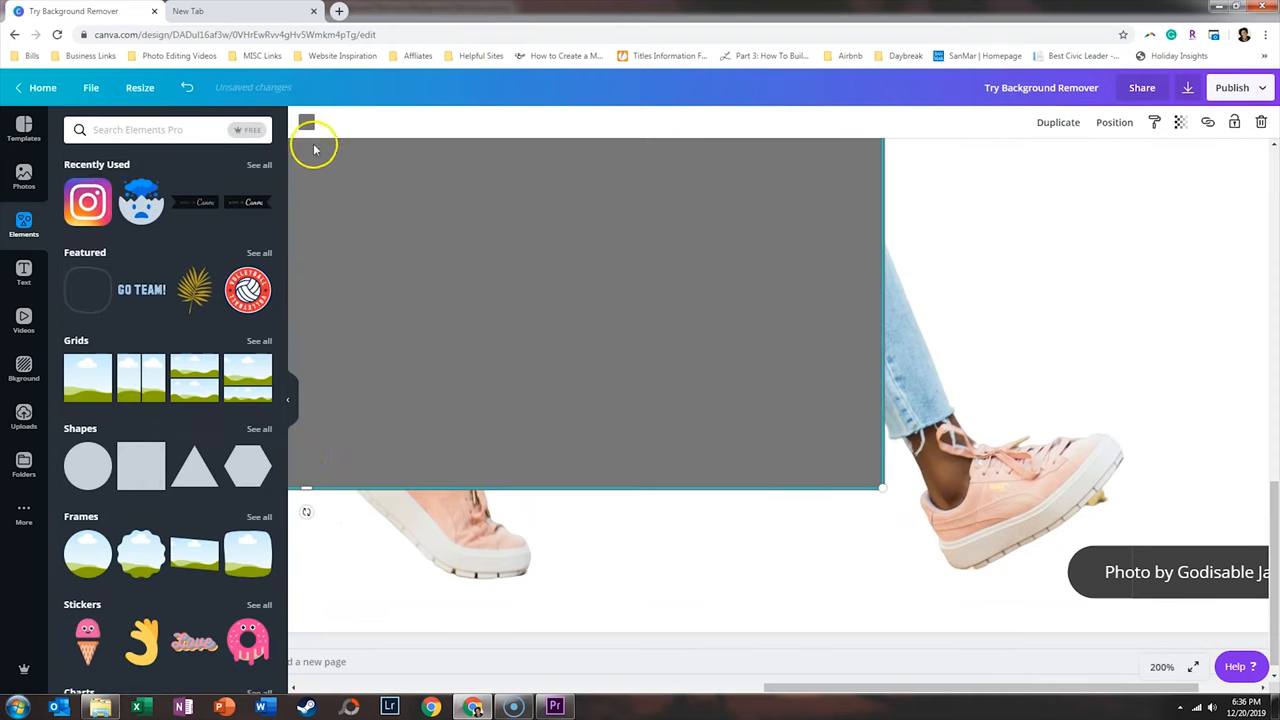
Step: Shrink the square, make it white, and rotate it 45° beside the front shoe
{"action": "left_click", "coordinate": [306, 121]}
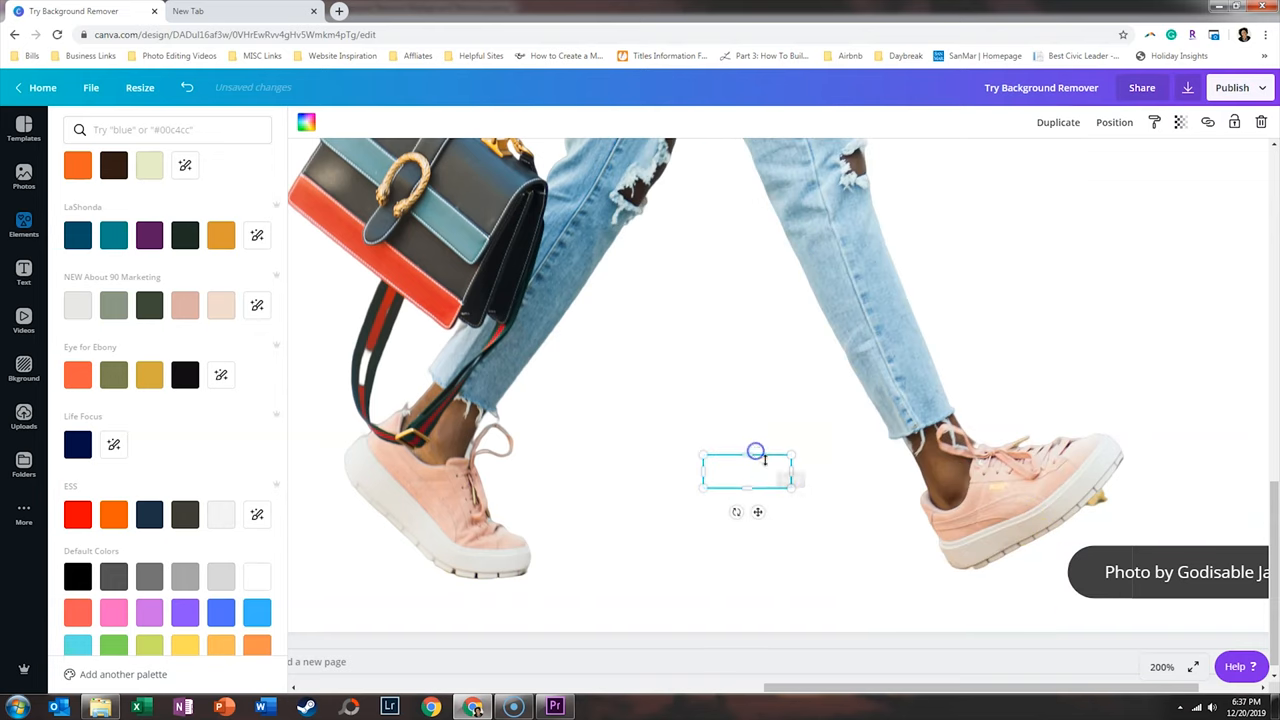
{"action": "left_click_drag", "start_coordinate": [750, 470], "coordinate": [1010, 582]}
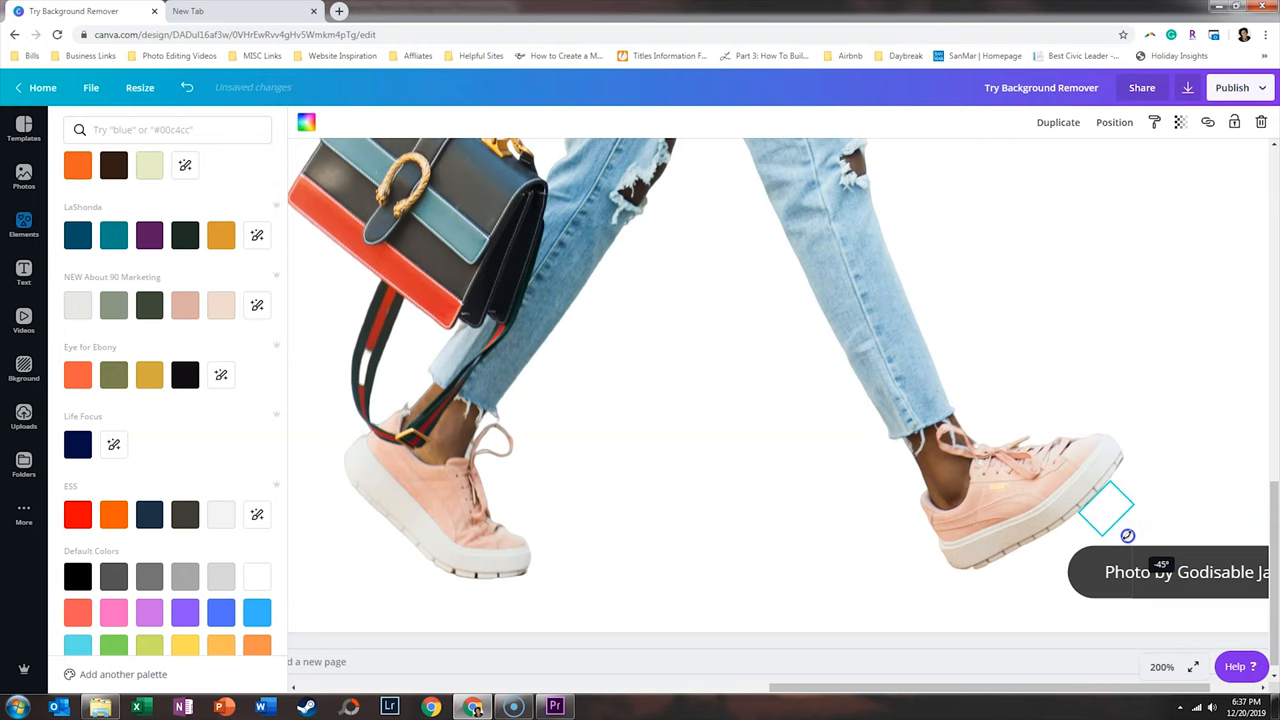
{"action": "left_click", "coordinate": [23, 225]}
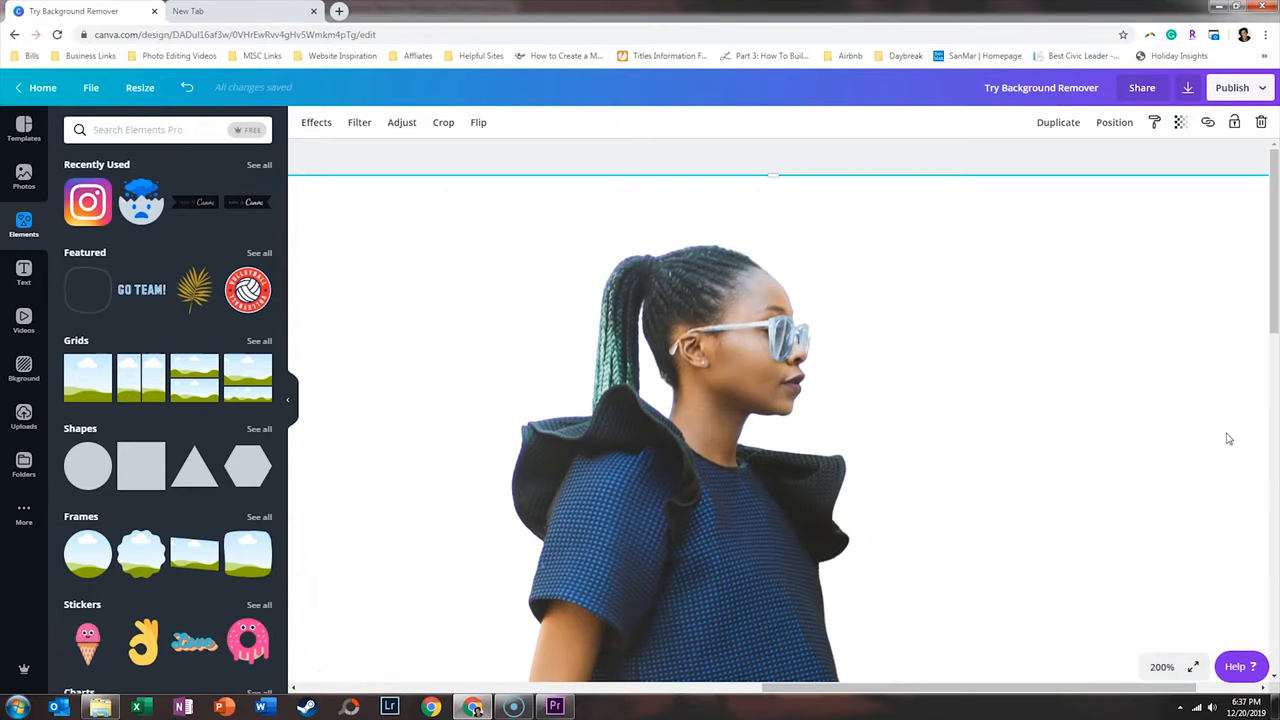
Step: Zoom out to see the whole page with the cut-out woman and diamond
{"action": "left_click", "coordinate": [1161, 666]}
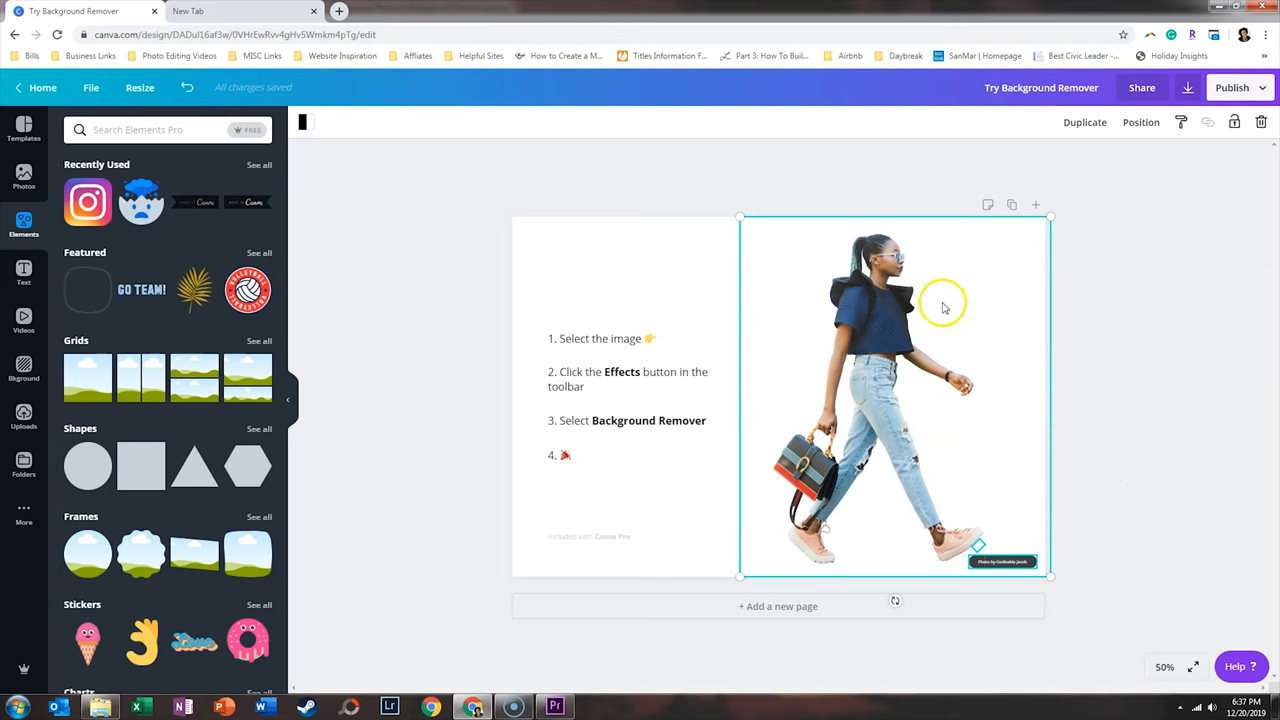
{"action": "mouse_move", "coordinate": [980, 462]}
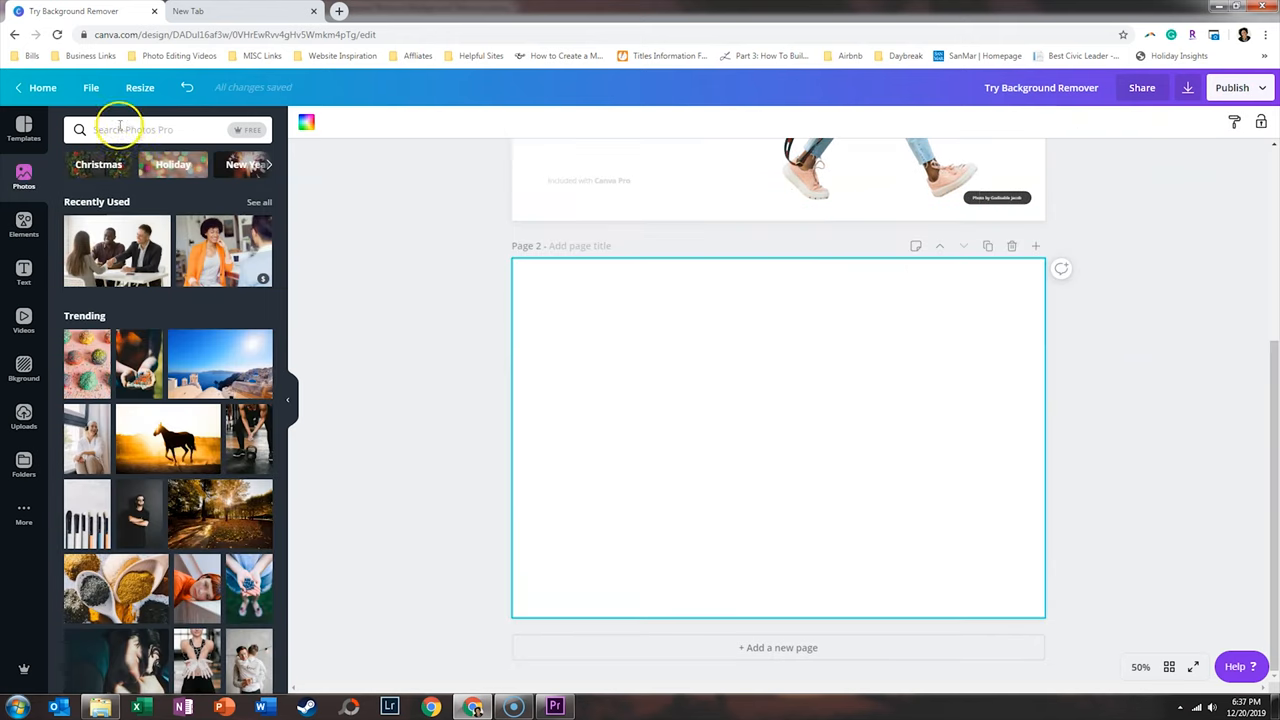
Step: Search photos for 'african american woman' and add the curly-haired woman to page 2
{"action": "left_click", "coordinate": [150, 129]}
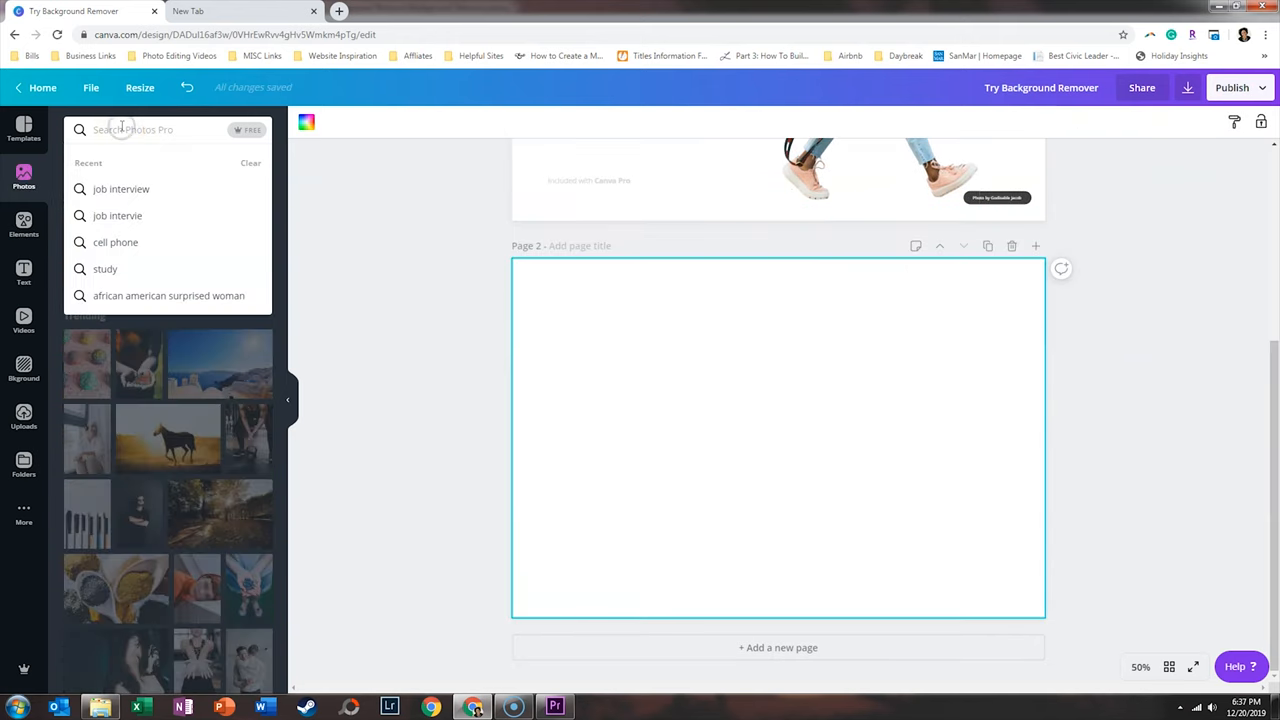
{"action": "type", "text": "a"}
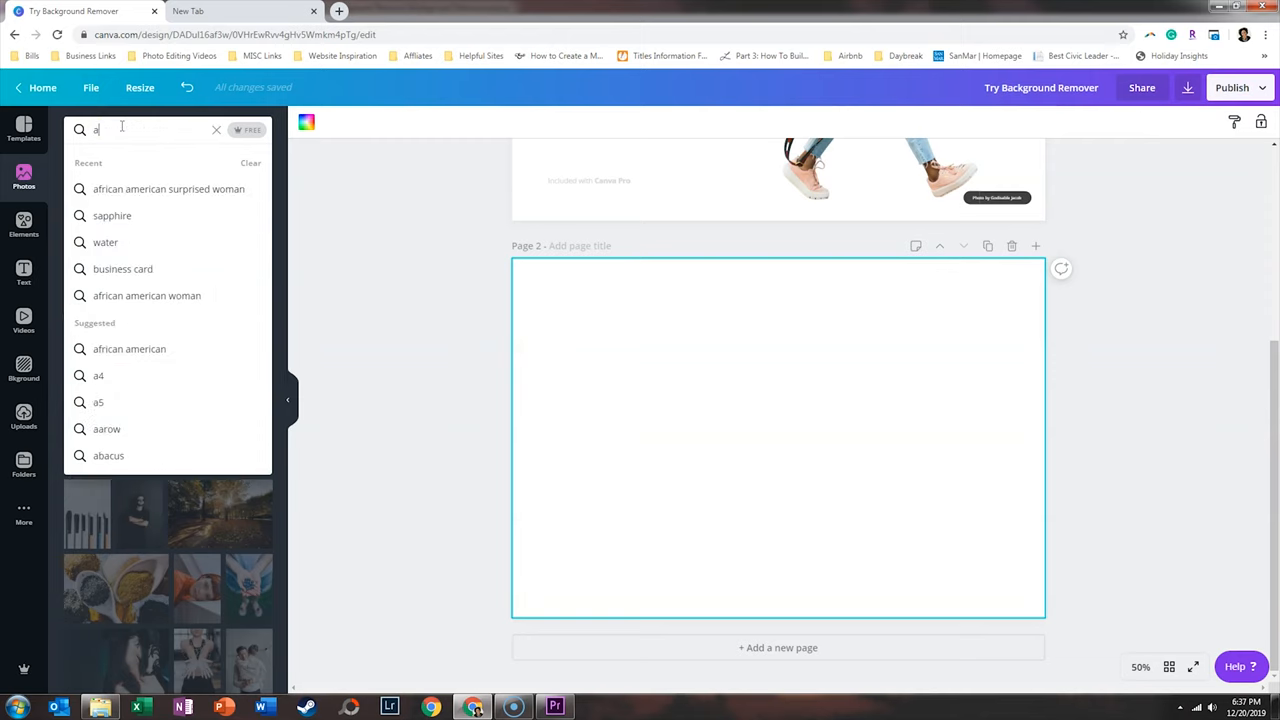
{"action": "type", "text": "african american woman"}
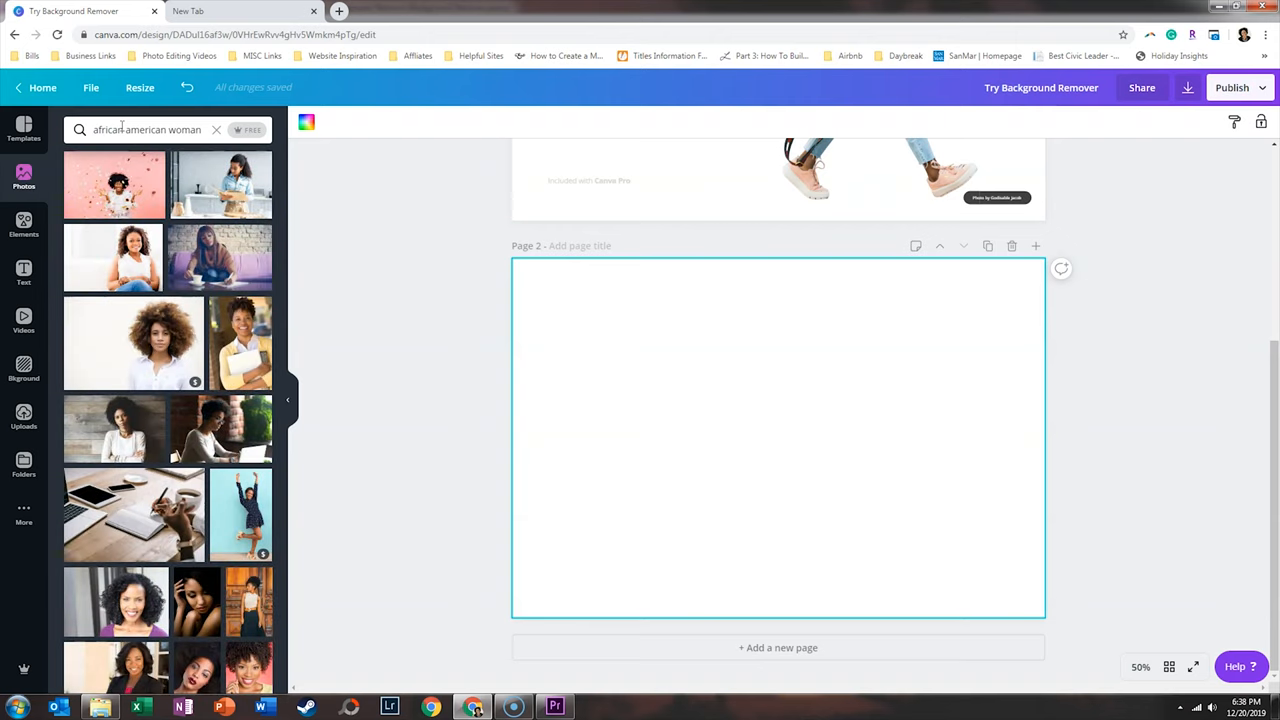
{"action": "left_click", "coordinate": [133, 343]}
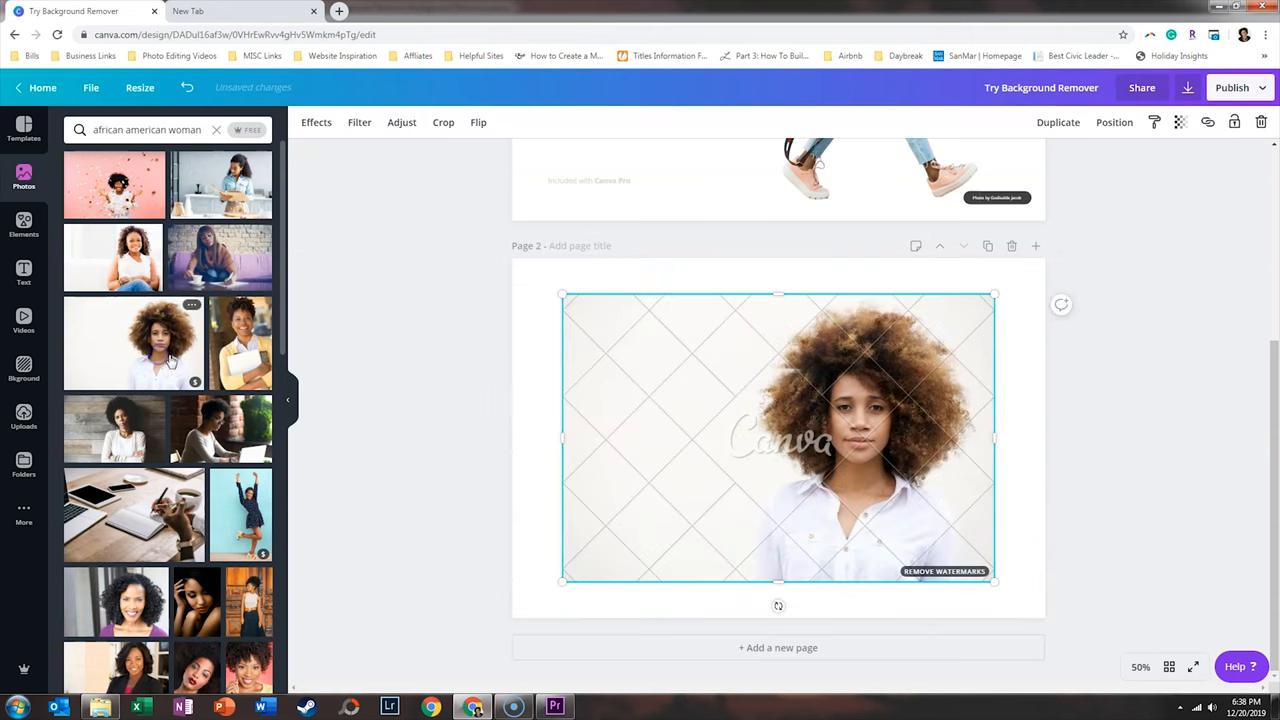
{"action": "left_click", "coordinate": [316, 122]}
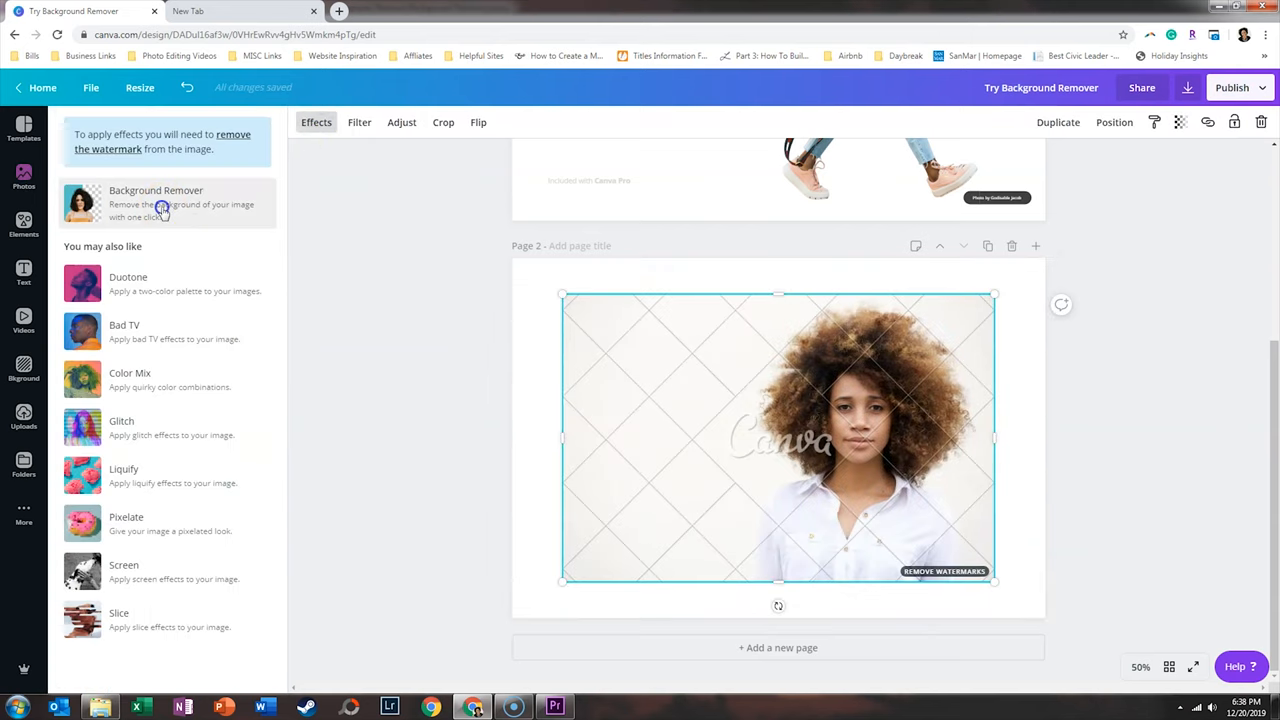
Step: Purchase the curly-haired woman photo to drop its watermark and remove its background
{"action": "left_click", "coordinate": [155, 203]}
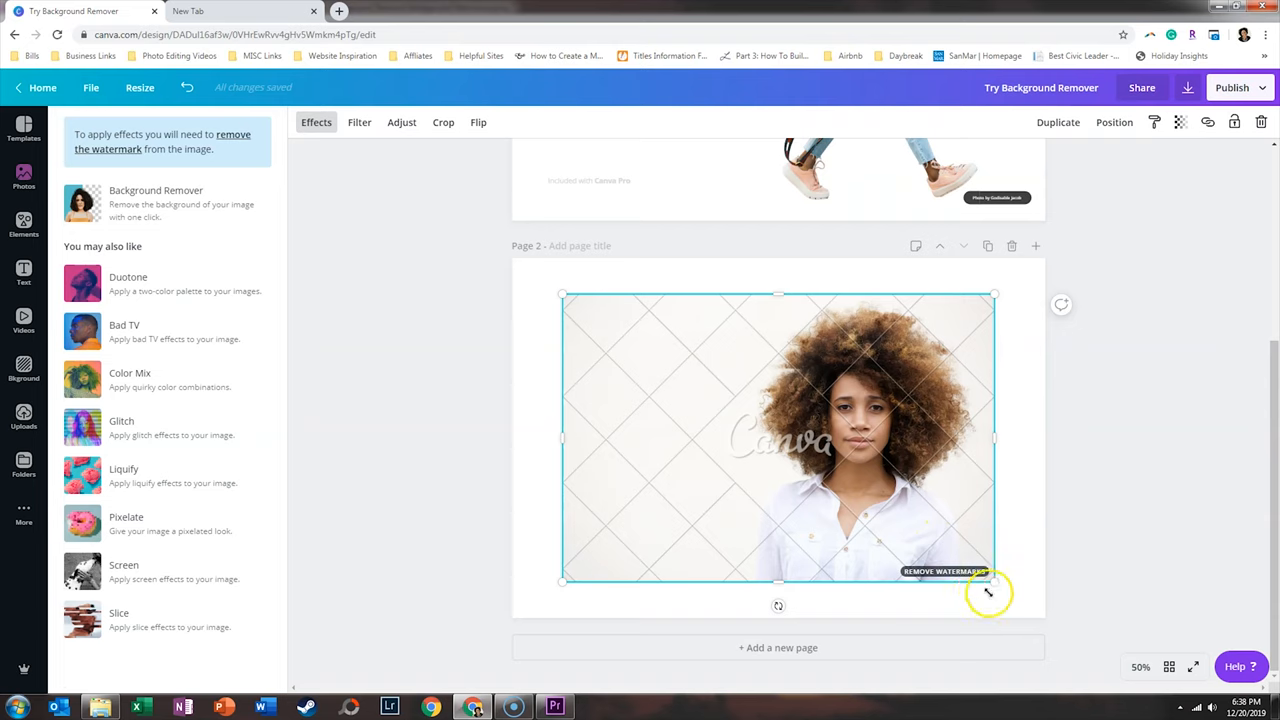
{"action": "left_click", "coordinate": [944, 571]}
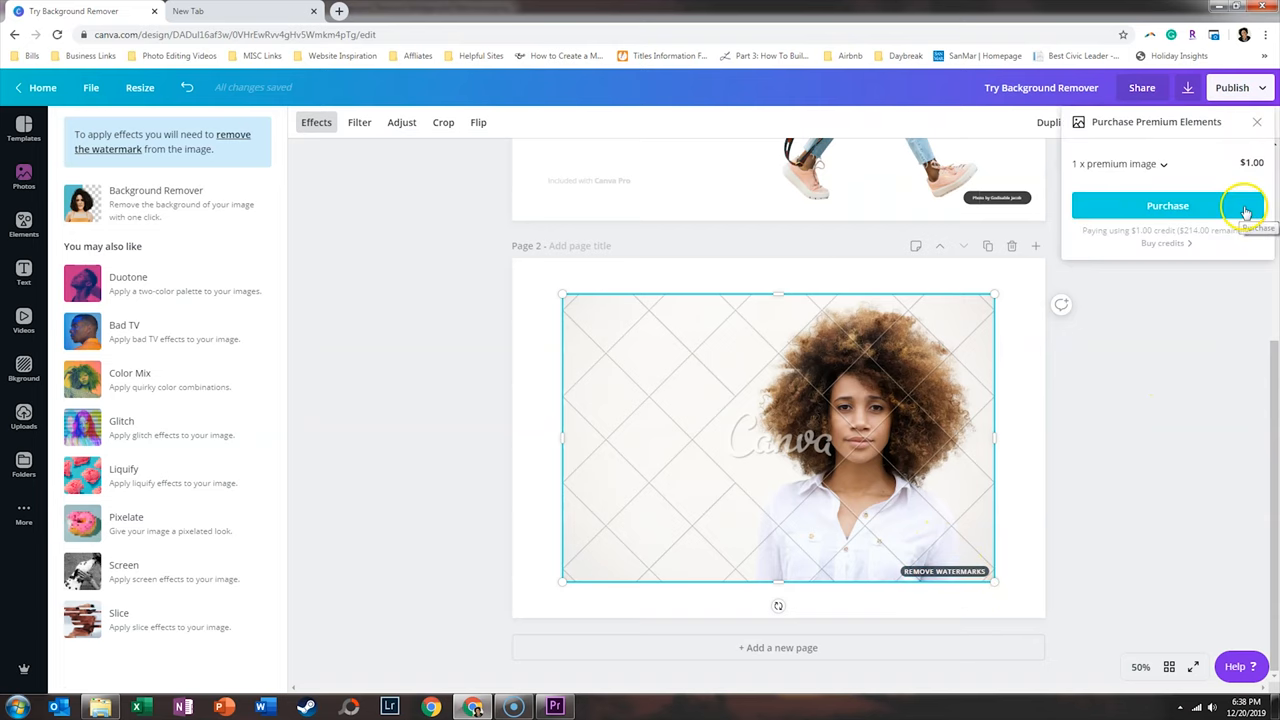
{"action": "left_click", "coordinate": [1167, 205]}
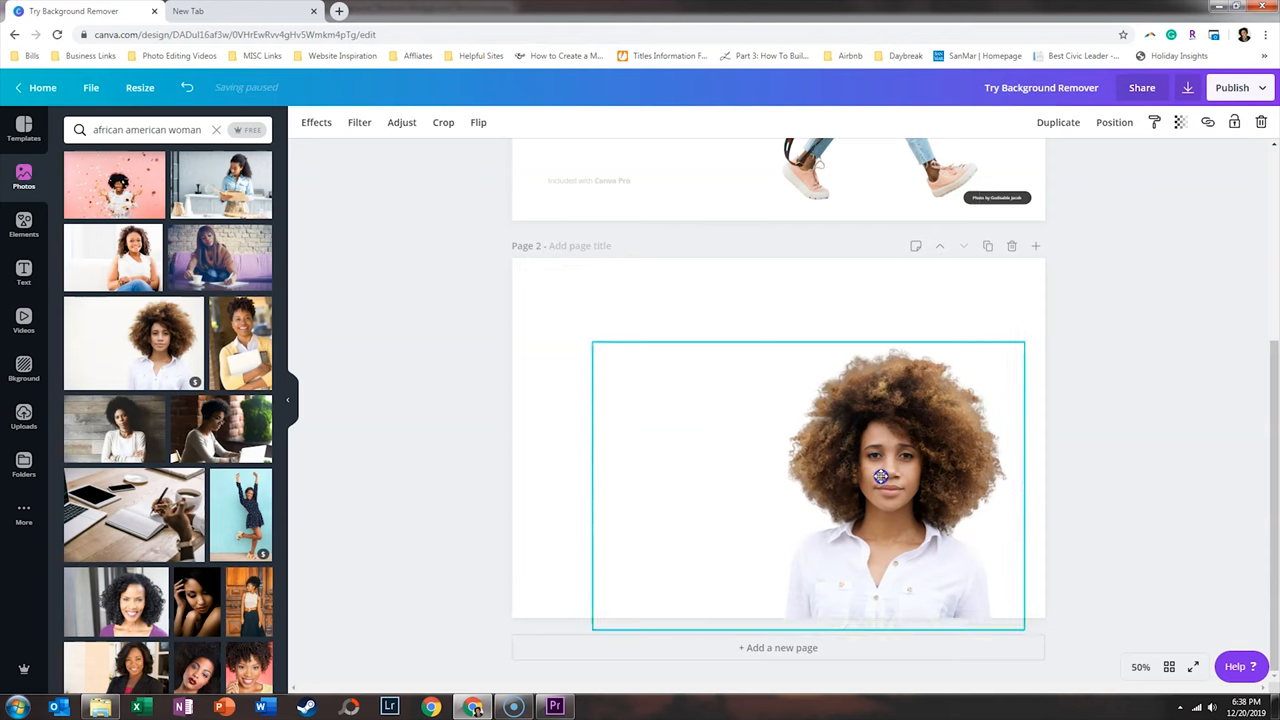
Step: Move the cut-out woman to page 2's lower right and browse backgrounds toward Gradients
{"action": "left_click_drag", "start_coordinate": [881, 476], "coordinate": [903, 461]}
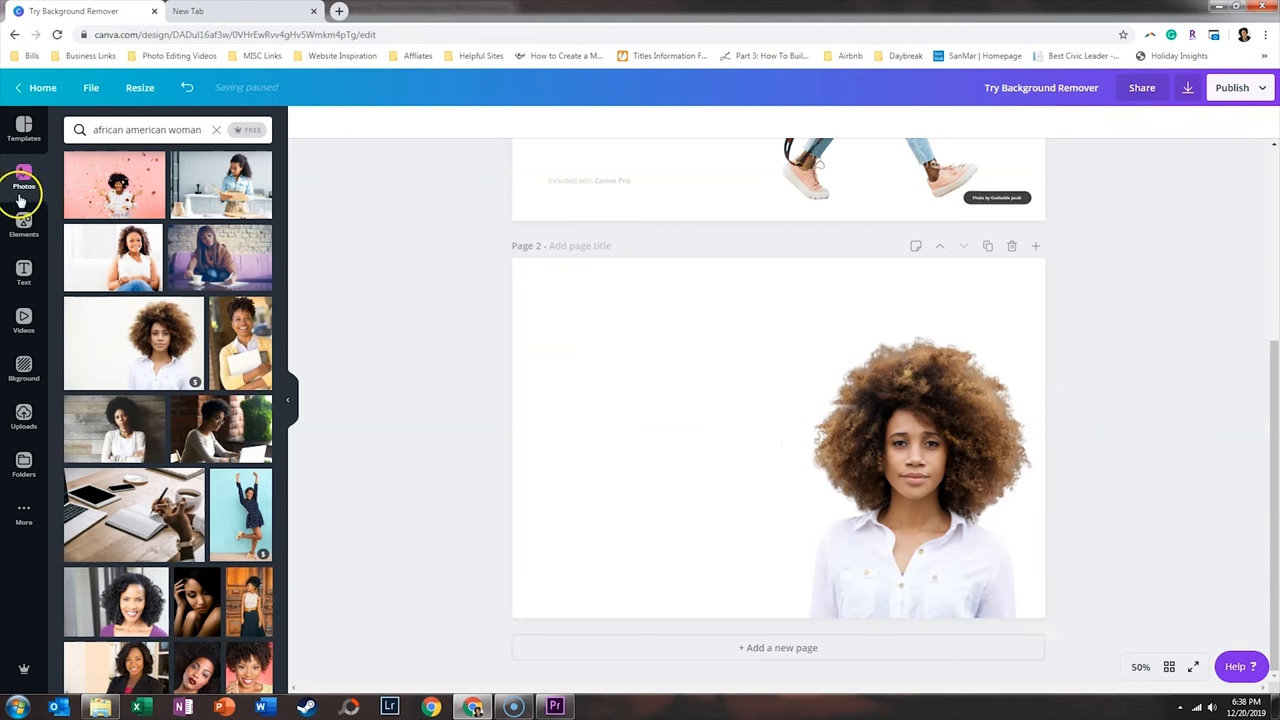
{"action": "left_click", "coordinate": [23, 370]}
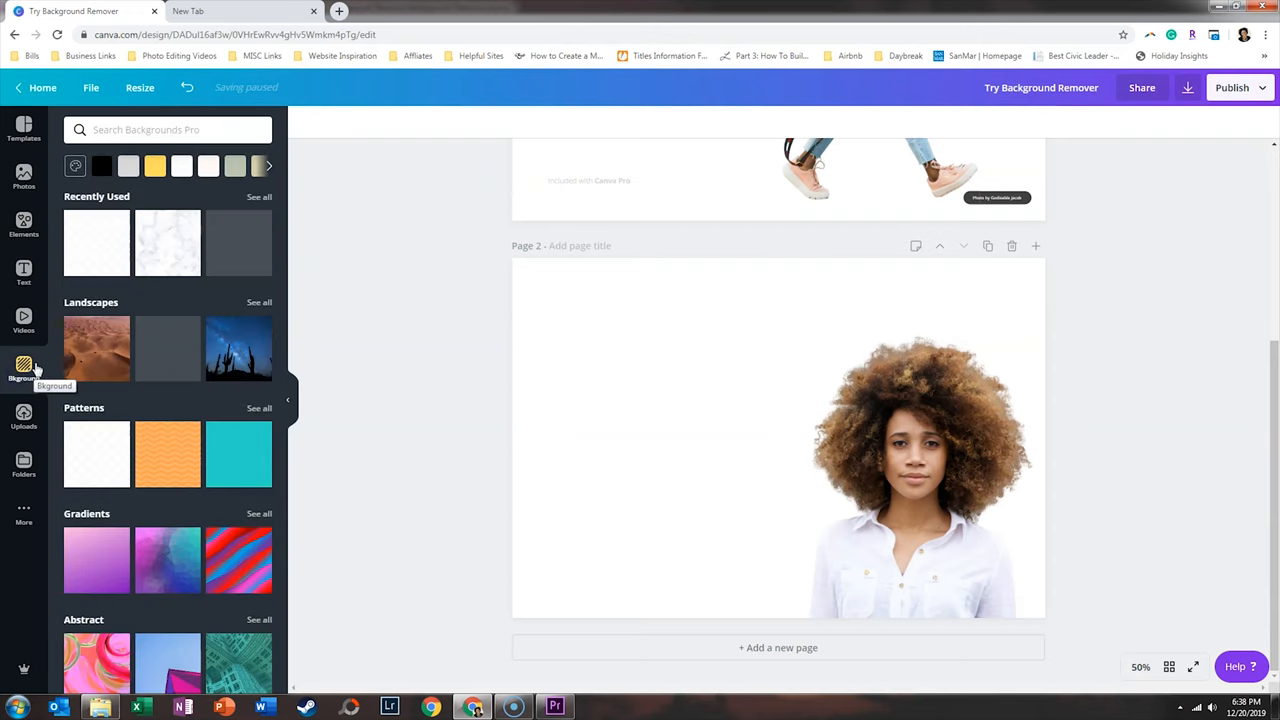
{"action": "scroll", "scroll_direction": "down", "scroll_amount": 3}
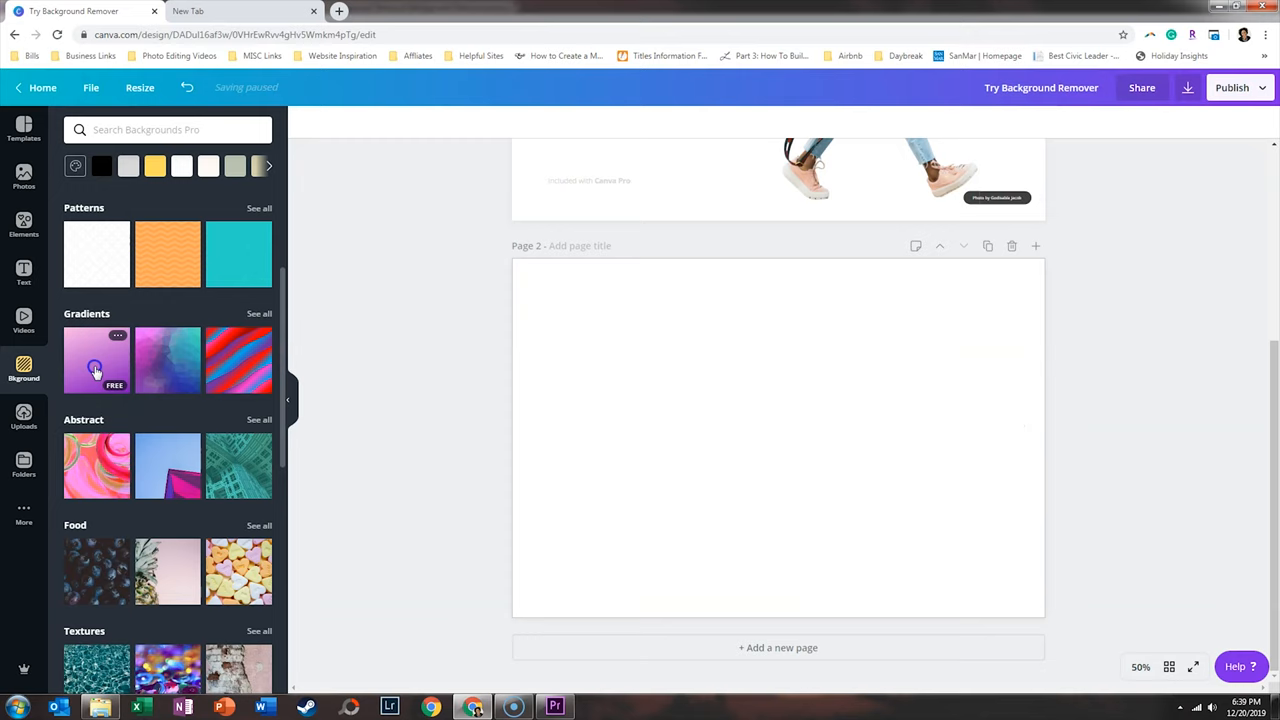
Step: Apply the first pink-to-purple gradient as page 2's background
{"action": "left_click", "coordinate": [96, 360]}
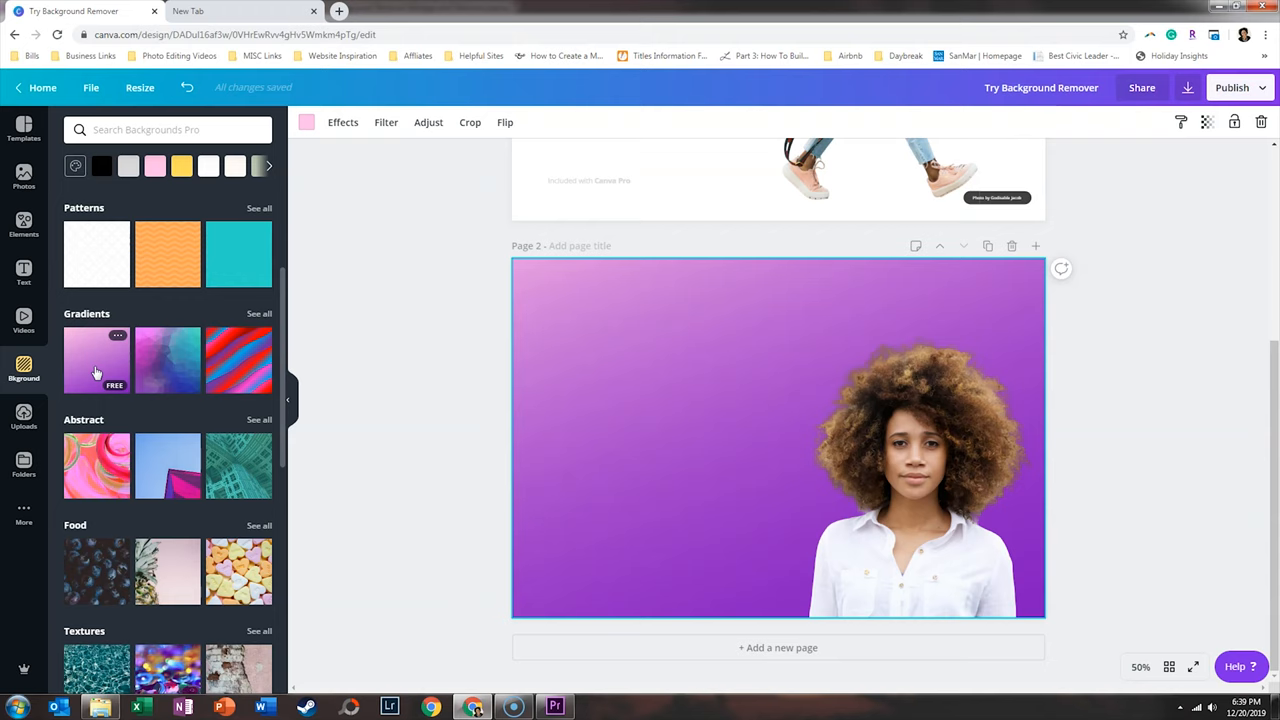
{"action": "left_click", "coordinate": [342, 122]}
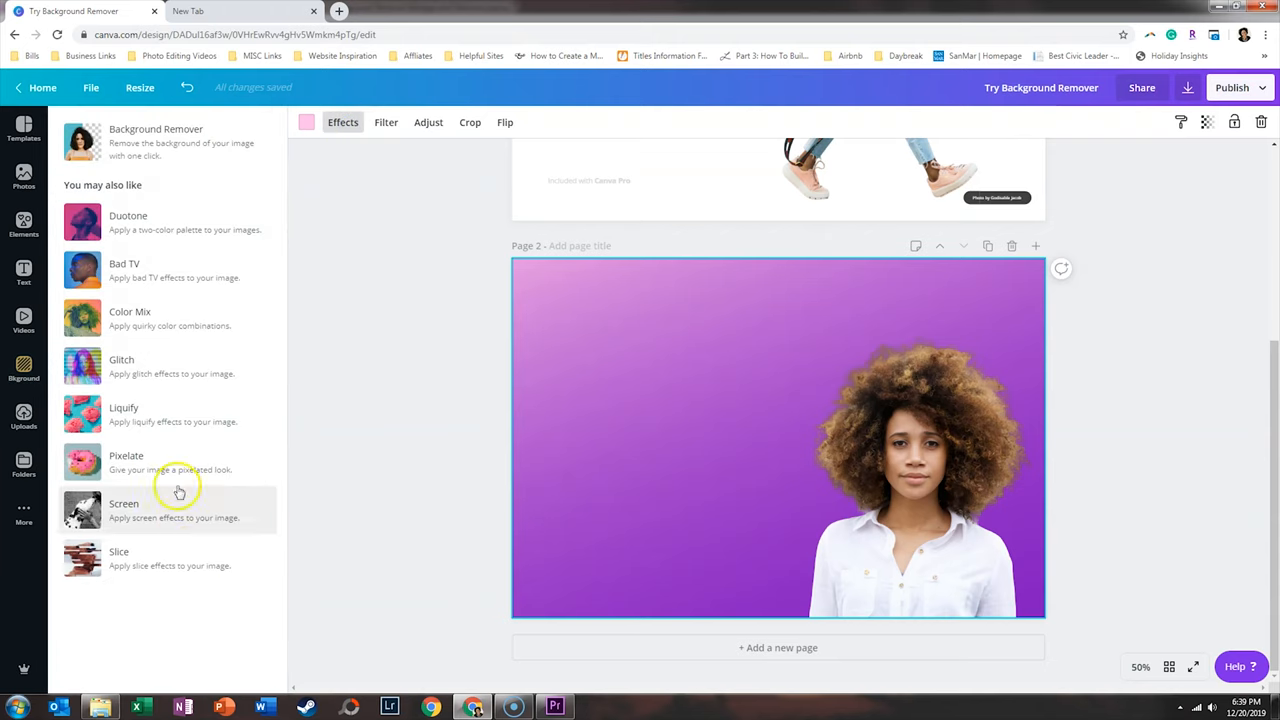
{"action": "mouse_move", "coordinate": [185, 552]}
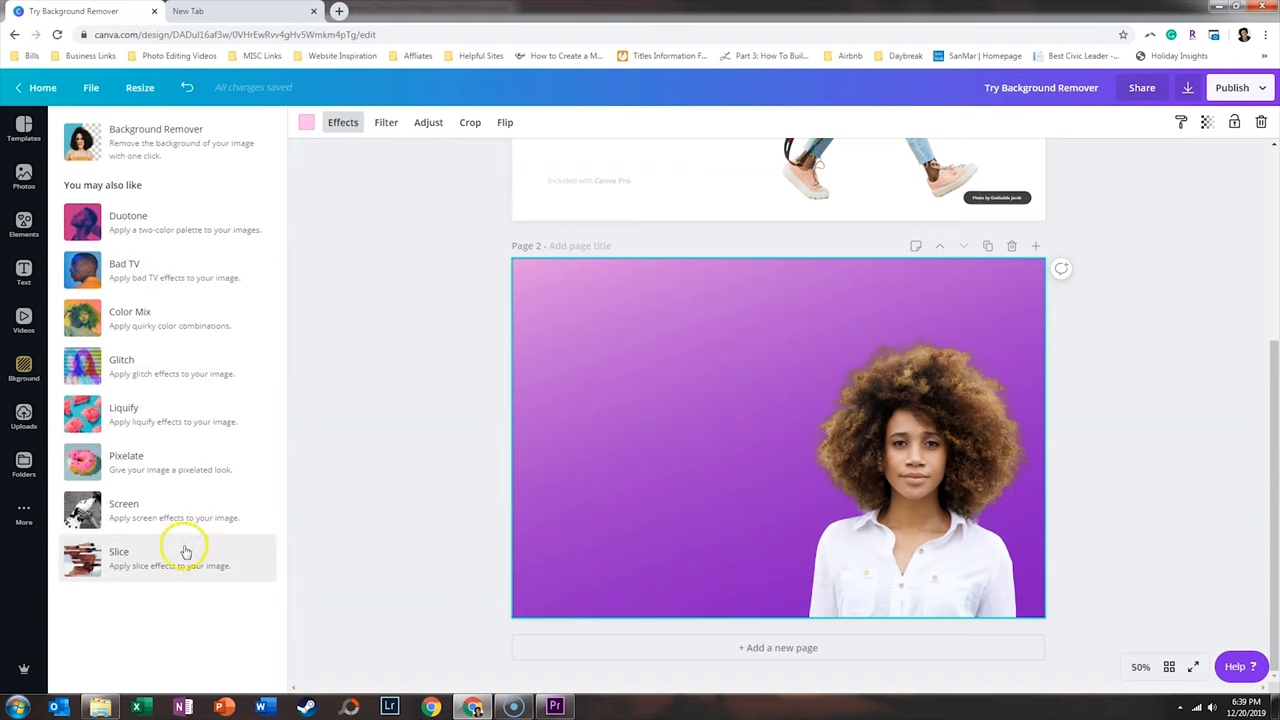
{"action": "mouse_move", "coordinate": [185, 505]}
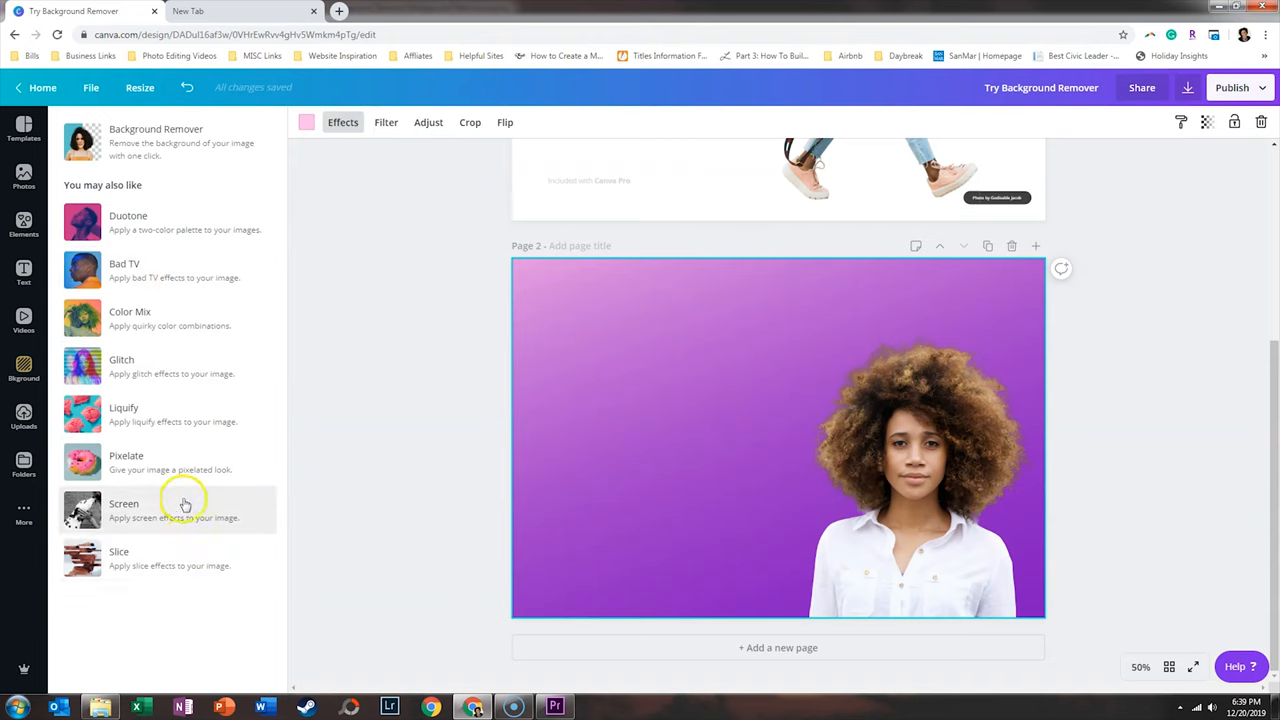
{"action": "mouse_move", "coordinate": [198, 224]}
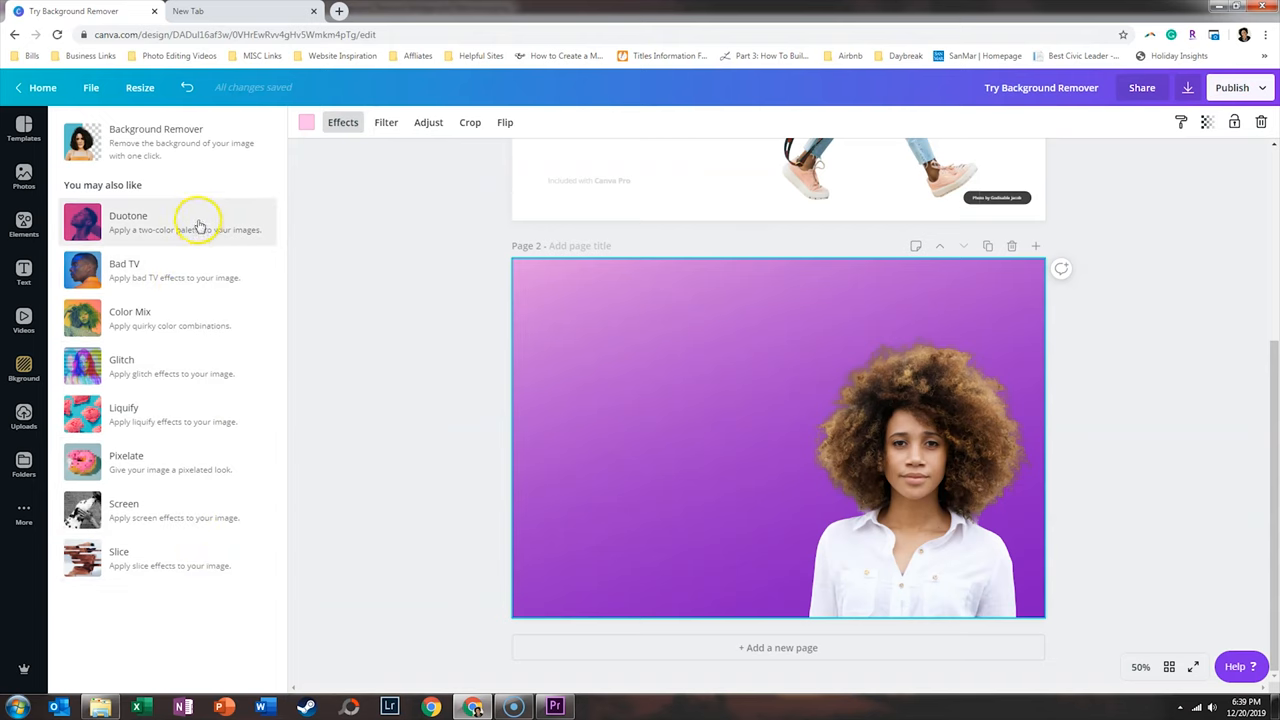
{"action": "mouse_move", "coordinate": [178, 156]}
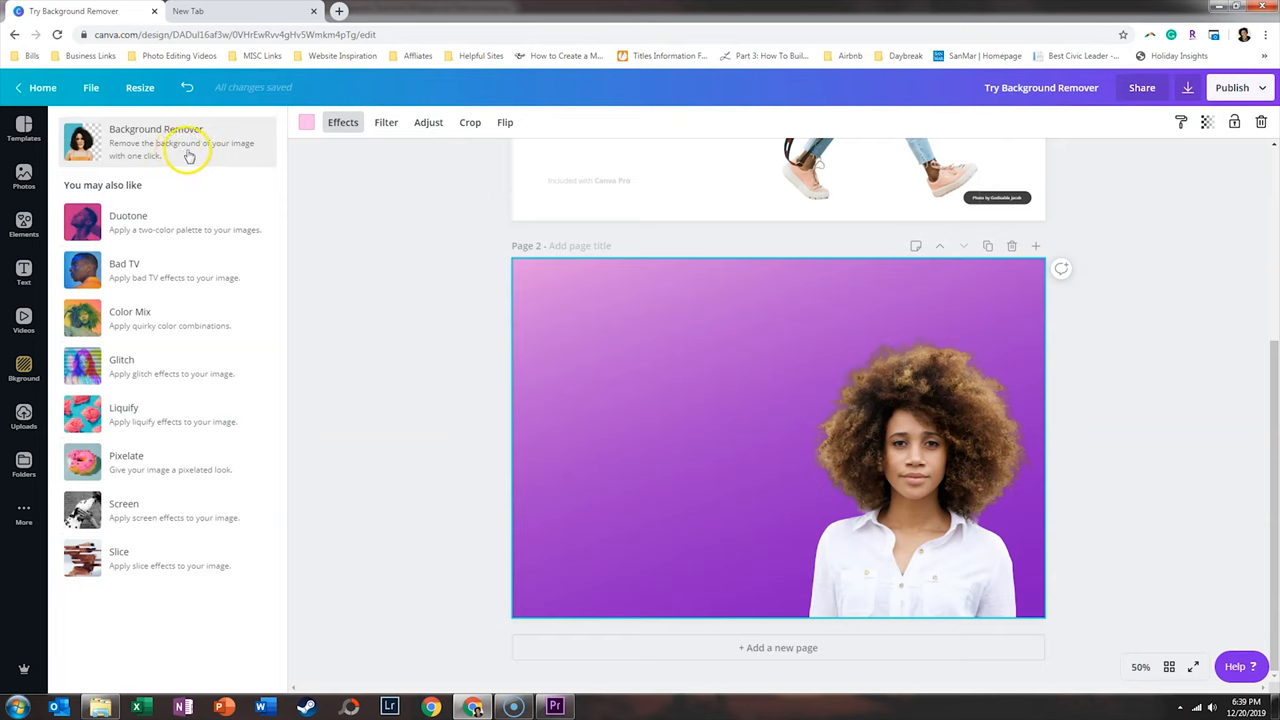
{"action": "mouse_move", "coordinate": [190, 152]}
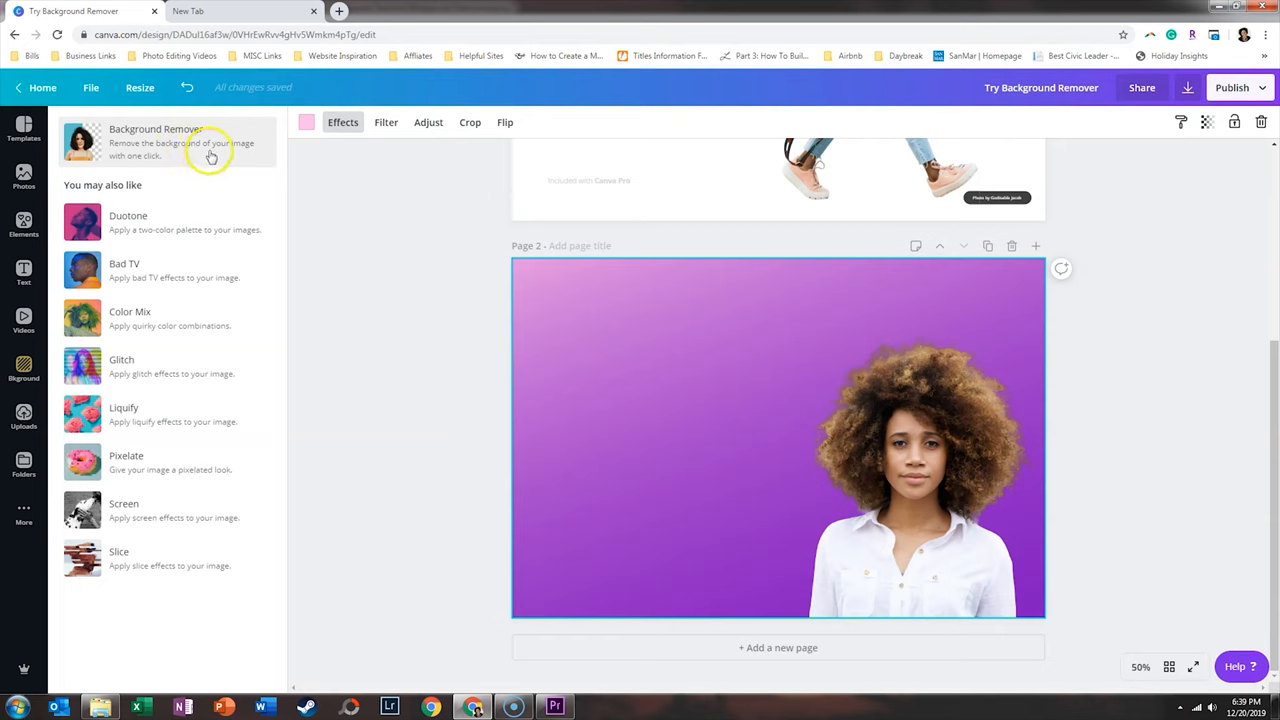
{"action": "mouse_move", "coordinate": [267, 157]}
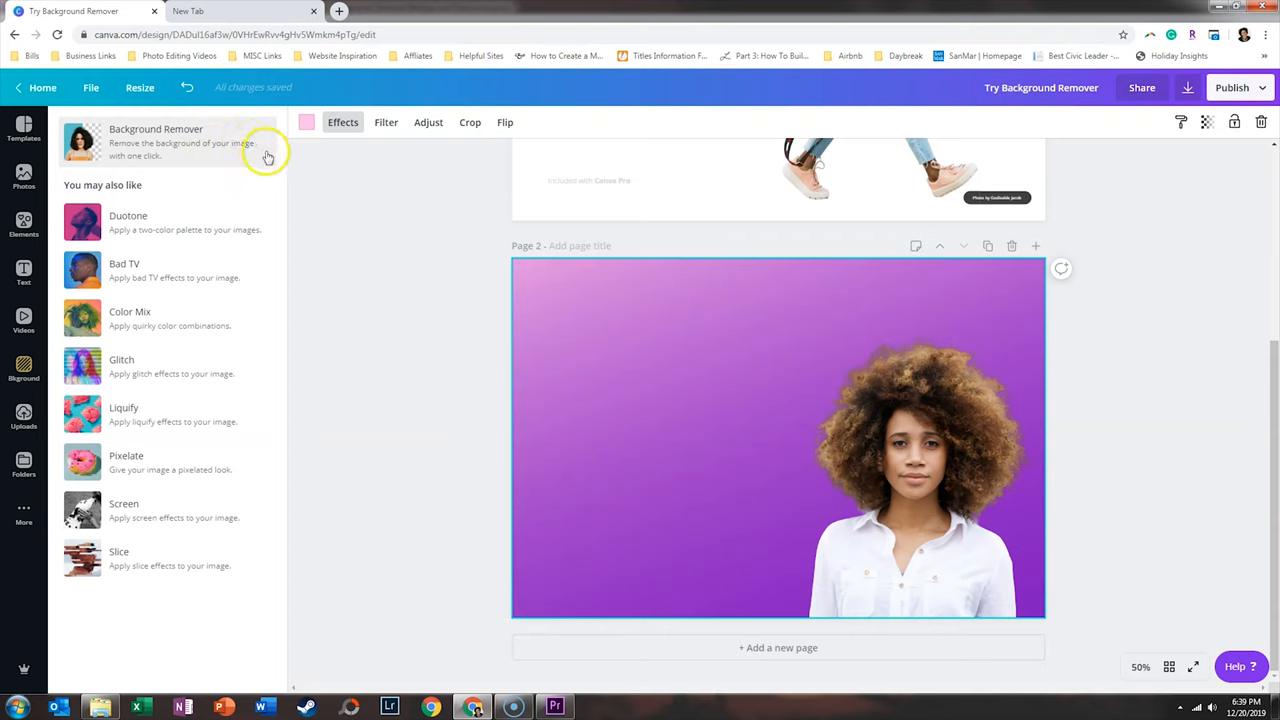